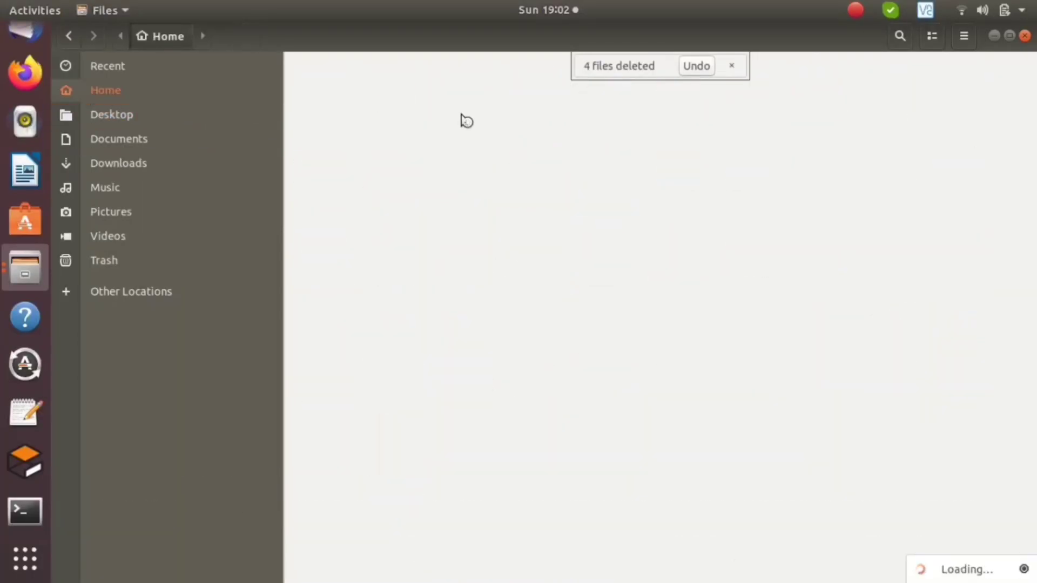
Open catkin_ws > mob_robo_description and fix the '@' in package.xml's maintainer email
{"action": "left_click", "coordinate": [464, 80]}
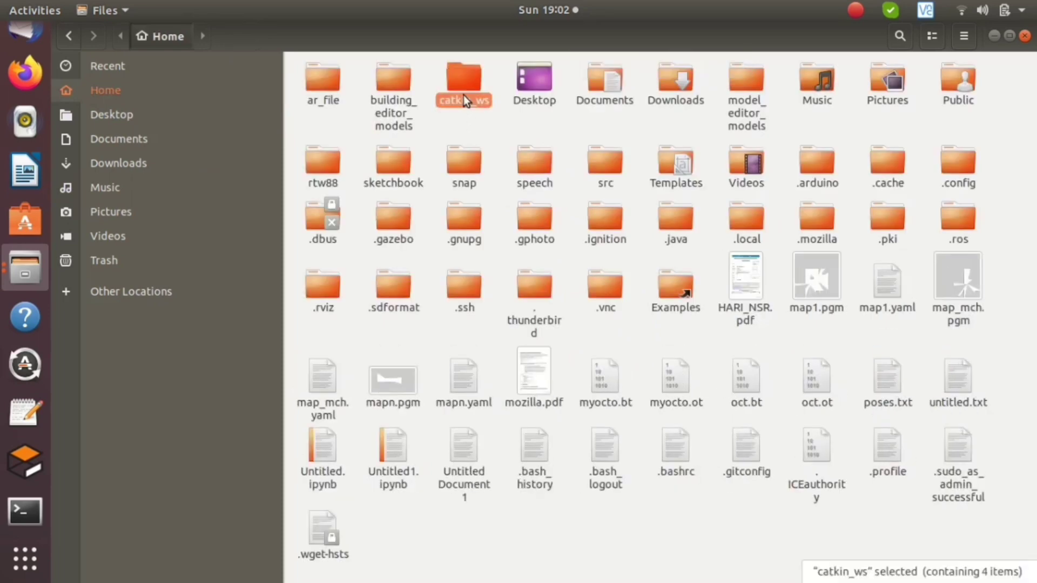
{"action": "double_click", "coordinate": [463, 80]}
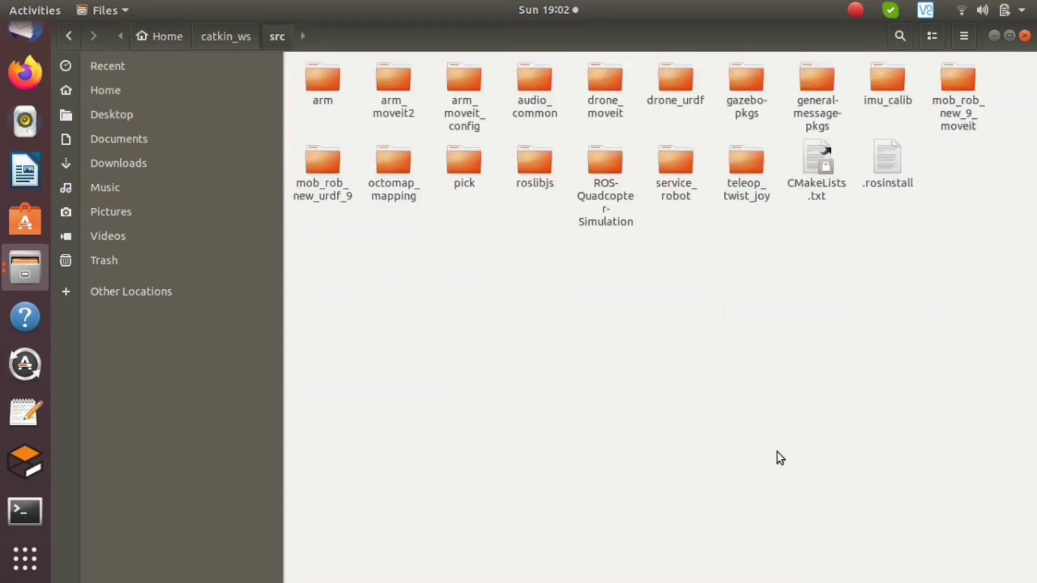
{"action": "left_click", "coordinate": [393, 160]}
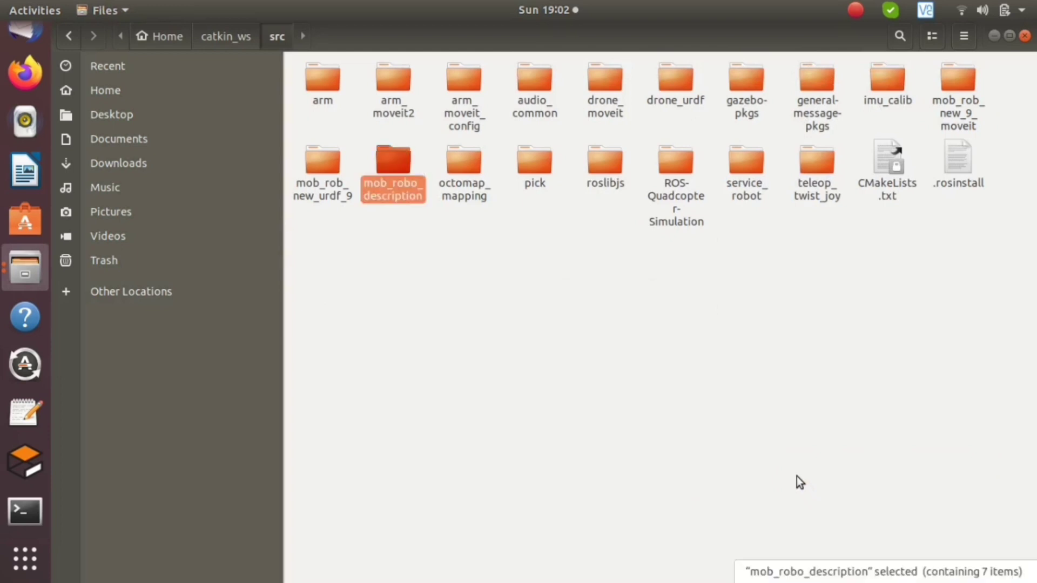
{"action": "double_click", "coordinate": [392, 165]}
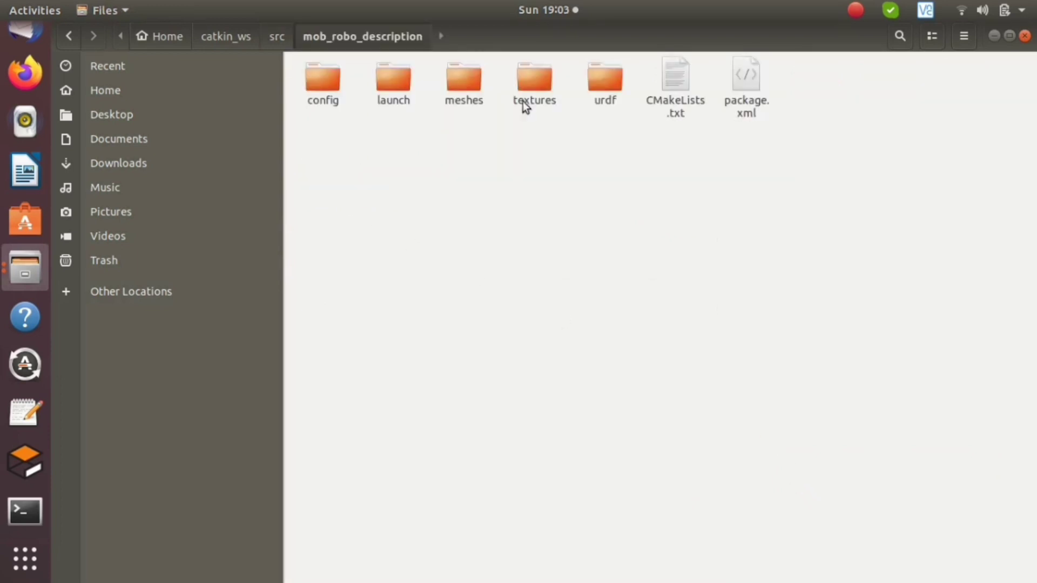
{"action": "mouse_move", "coordinate": [635, 75]}
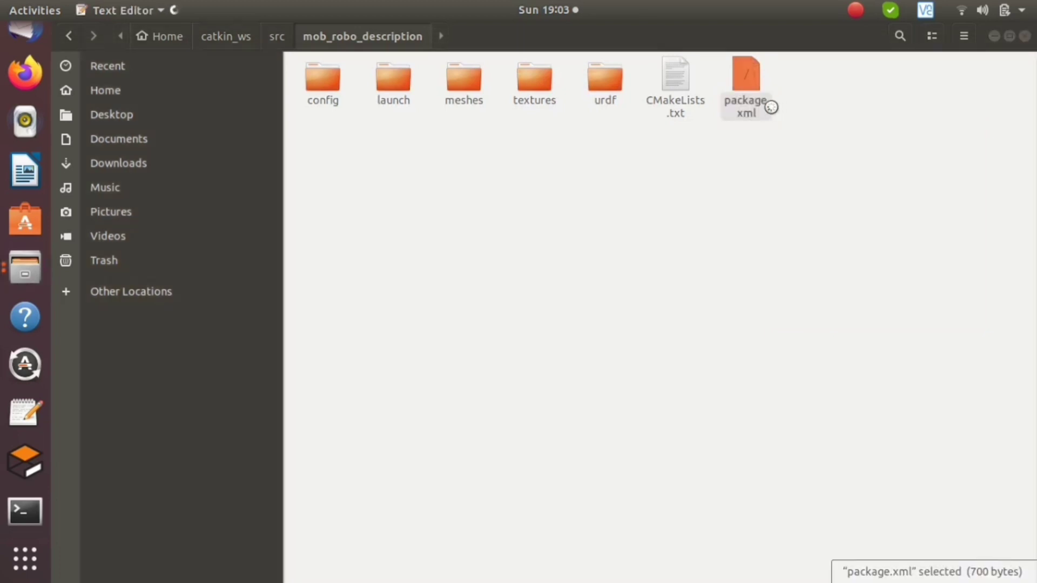
{"action": "double_click", "coordinate": [745, 79]}
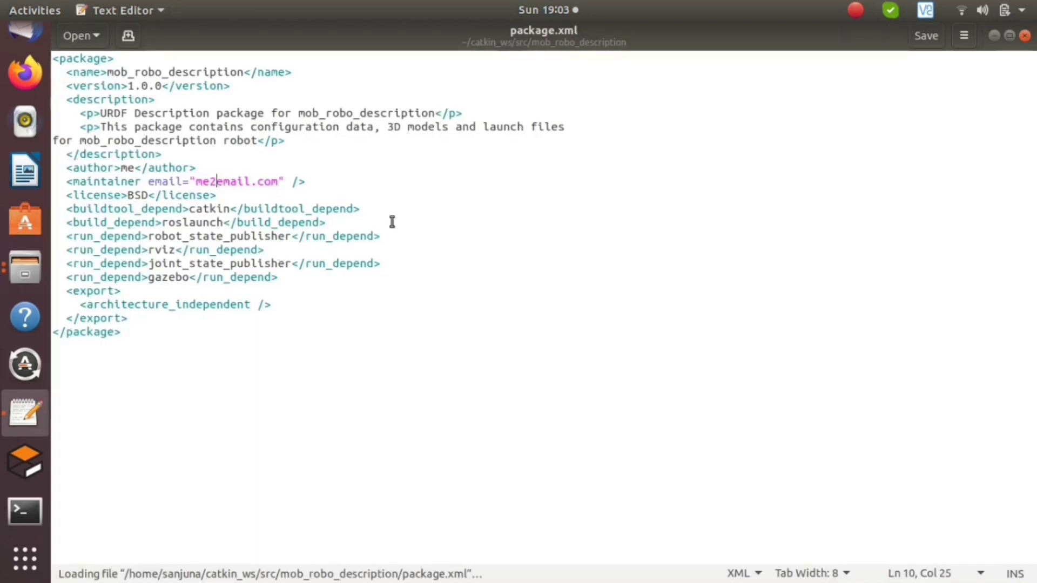
{"action": "type", "text": "@"}
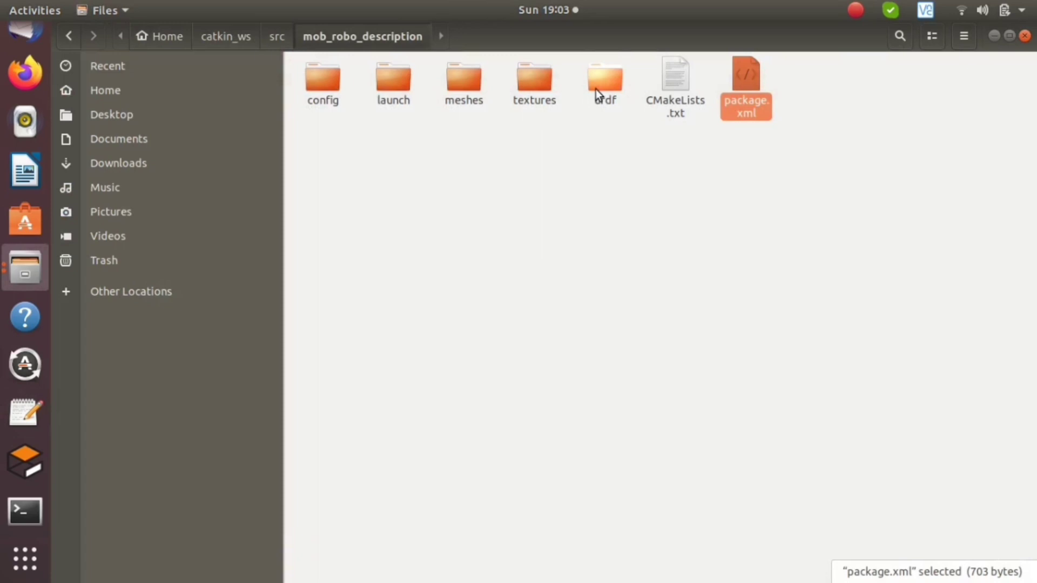
{"action": "mouse_move", "coordinate": [413, 106]}
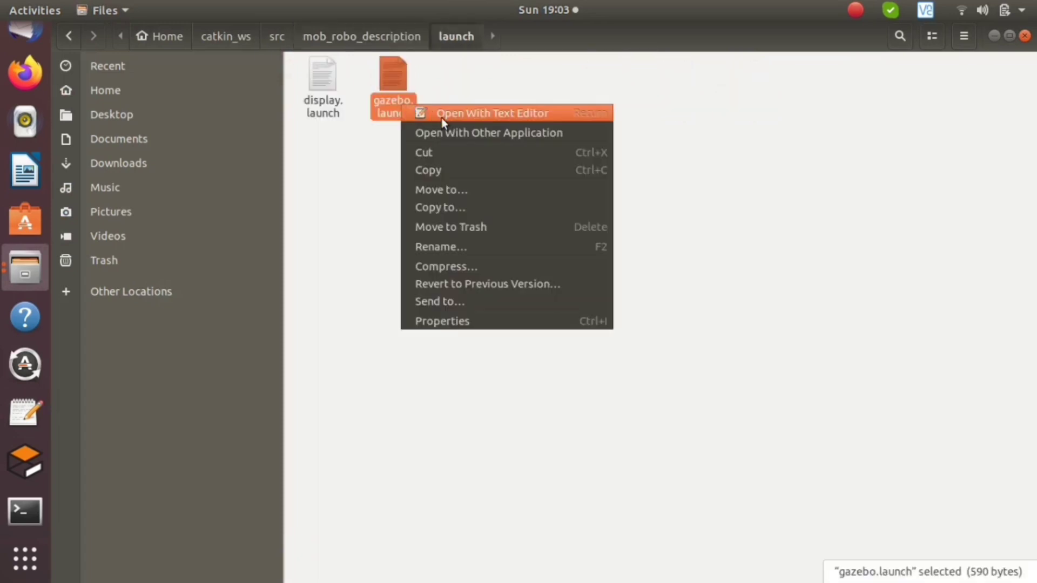
Replace 'robots' with 'urdf' in gazebo.launch's spawn_model path, then return to the package
{"action": "left_click", "coordinate": [491, 113]}
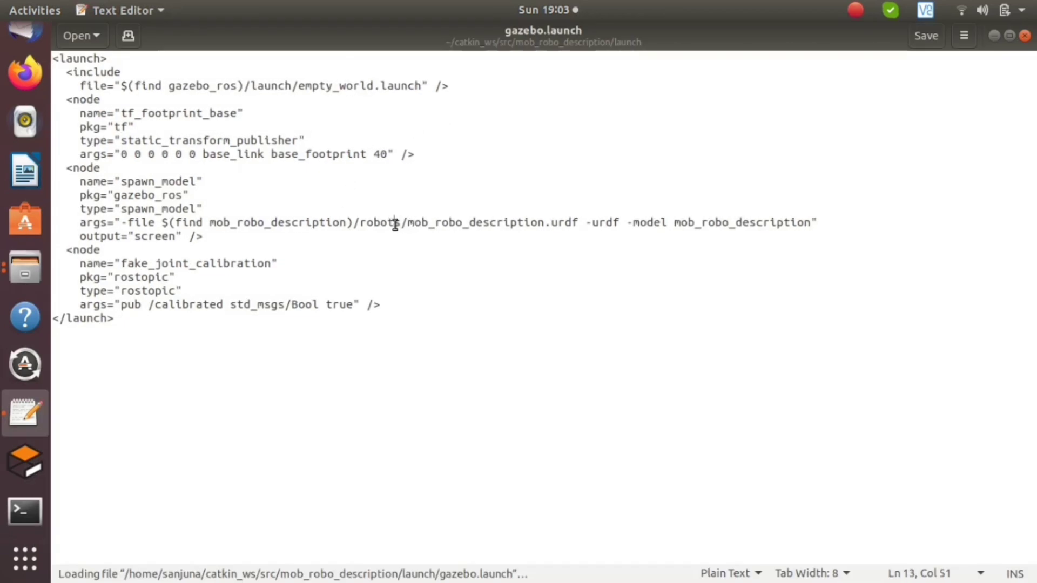
{"action": "type", "text": "urdf"}
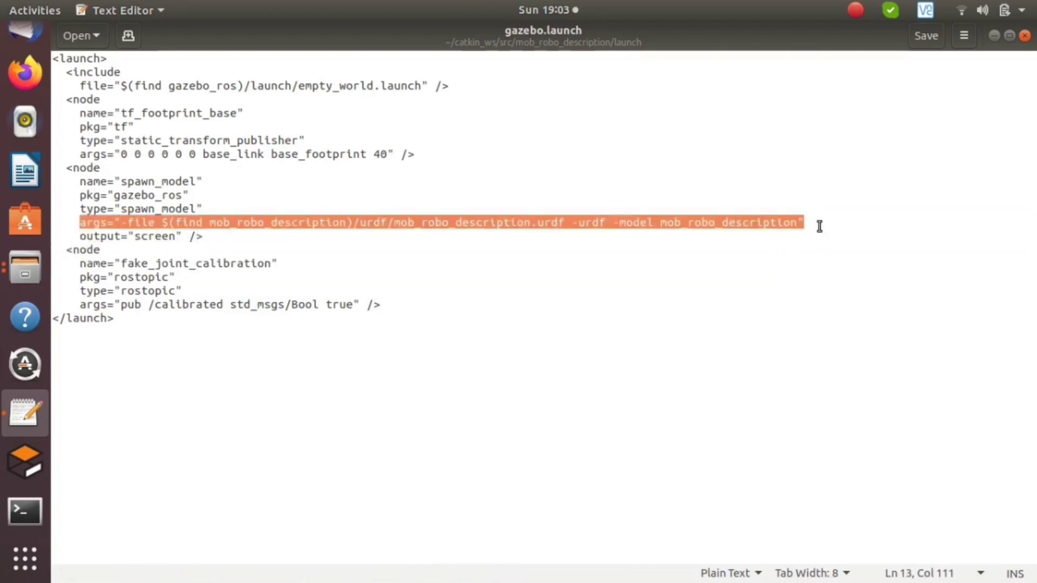
{"action": "double_click", "coordinate": [462, 222]}
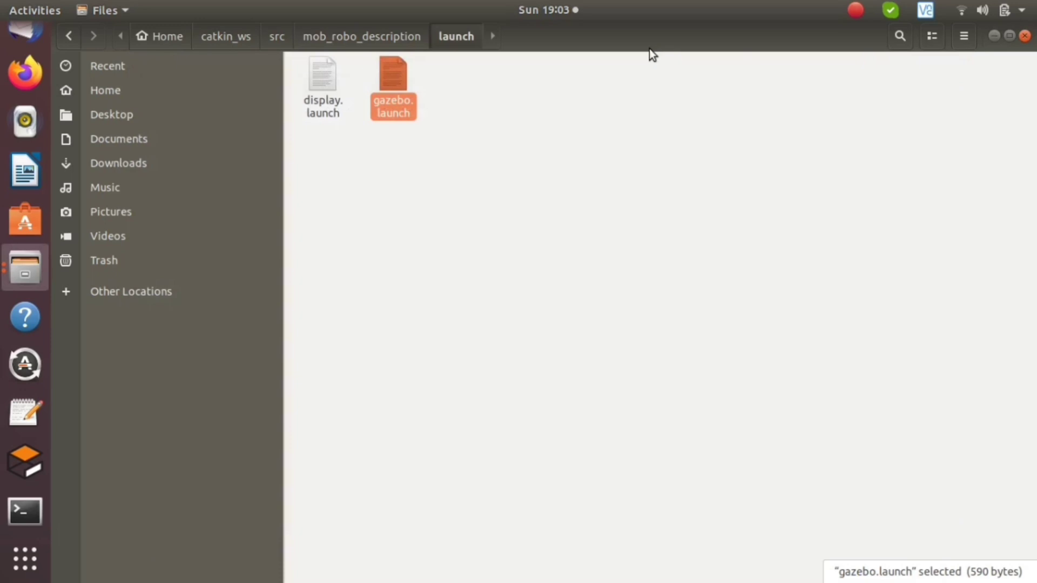
{"action": "type", "text": ".0"}
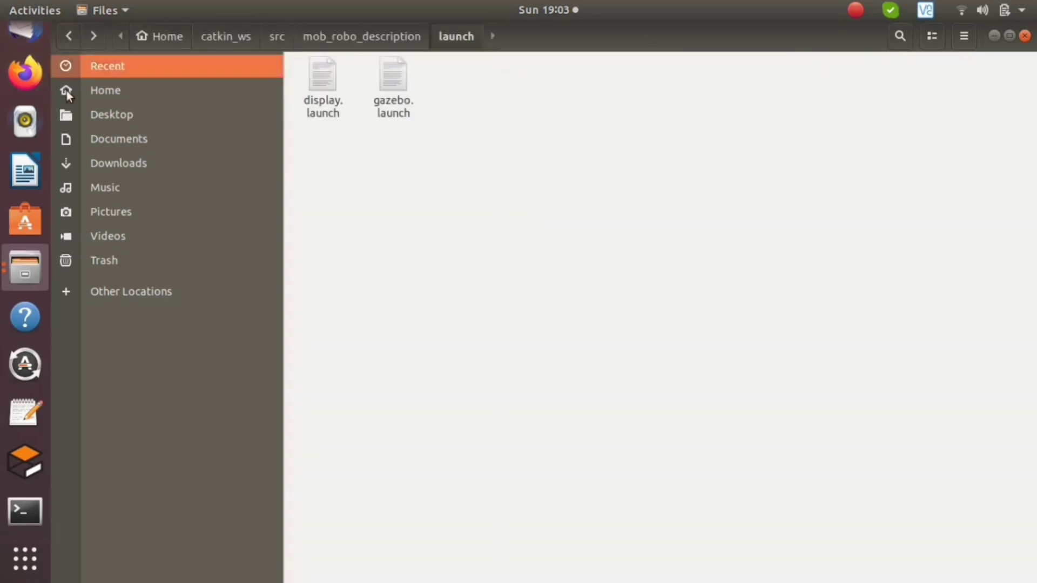
{"action": "left_click", "coordinate": [361, 36]}
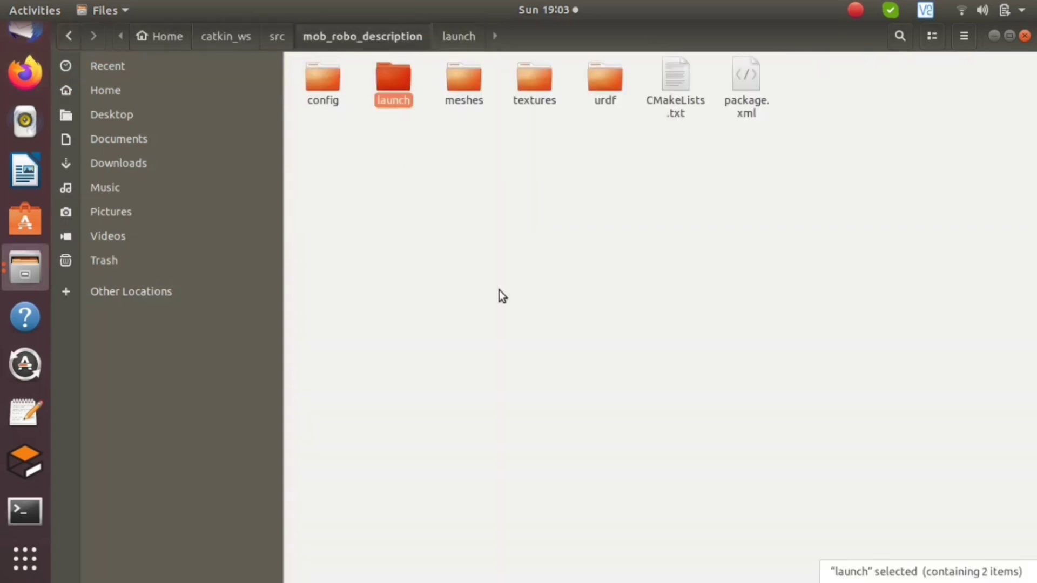
{"action": "left_click", "coordinate": [420, 222]}
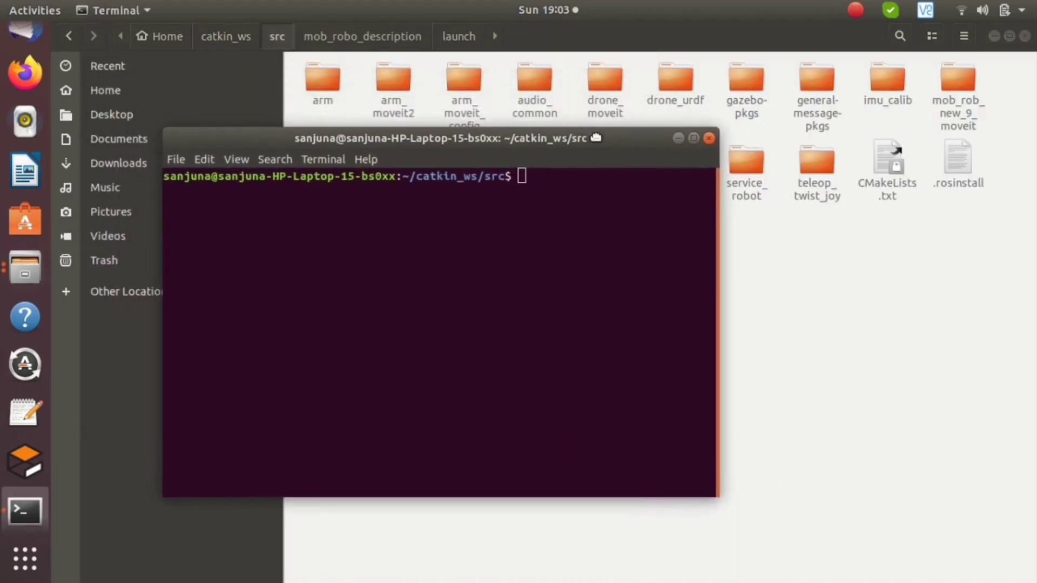
Change into catkin_ws and run catkin_make to build the workspace
{"action": "type", "text": "cd"}
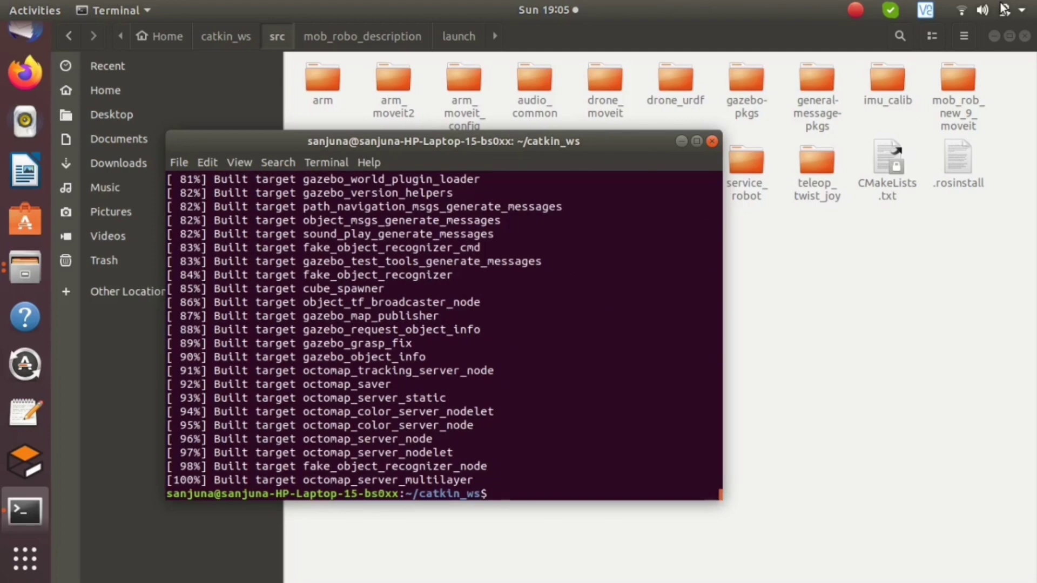
From src, maximize the terminal and run 'roslaunch mob_robo_description gazebo.launch'
{"action": "type", "text": "cd src/"}
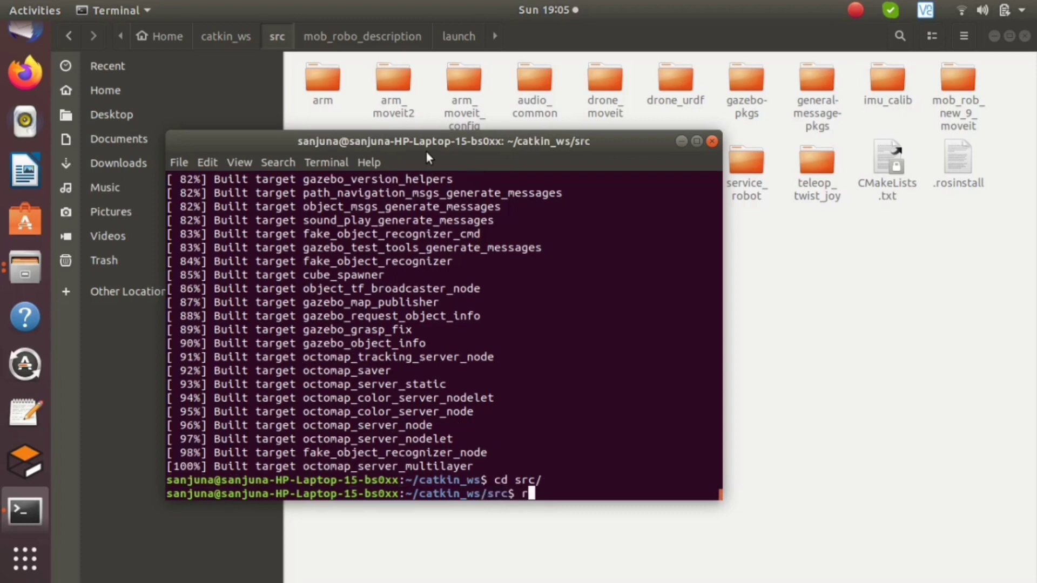
{"action": "type", "text": "oslaunch"}
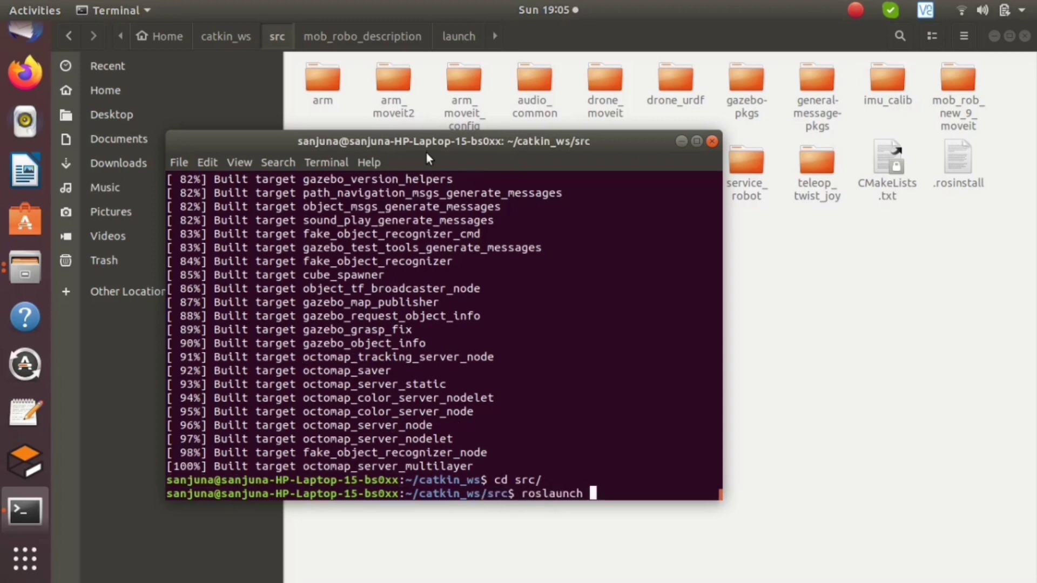
{"action": "type", "text": "mob_rob"}
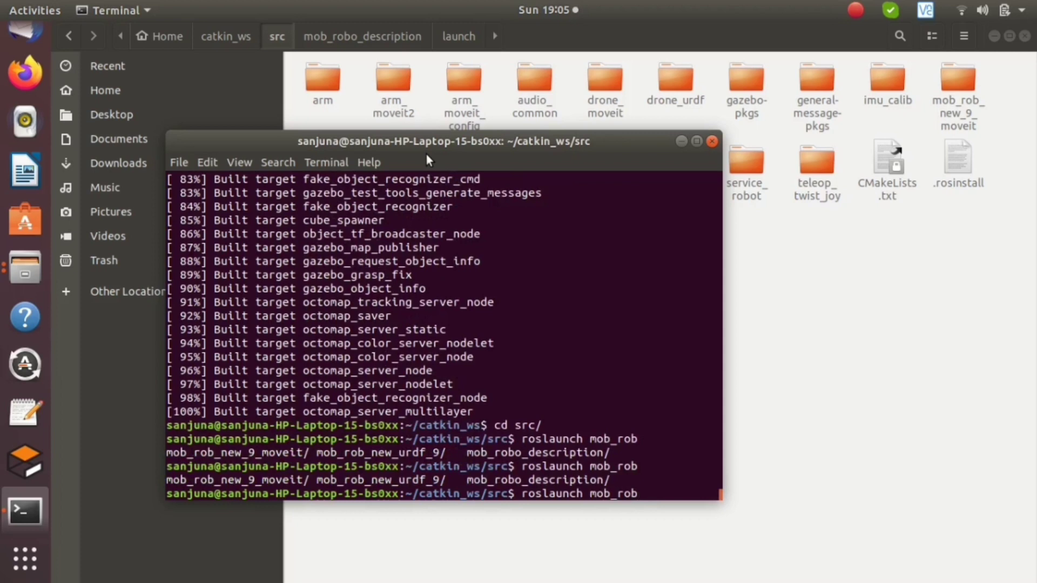
{"action": "type", "text": "o_description/"}
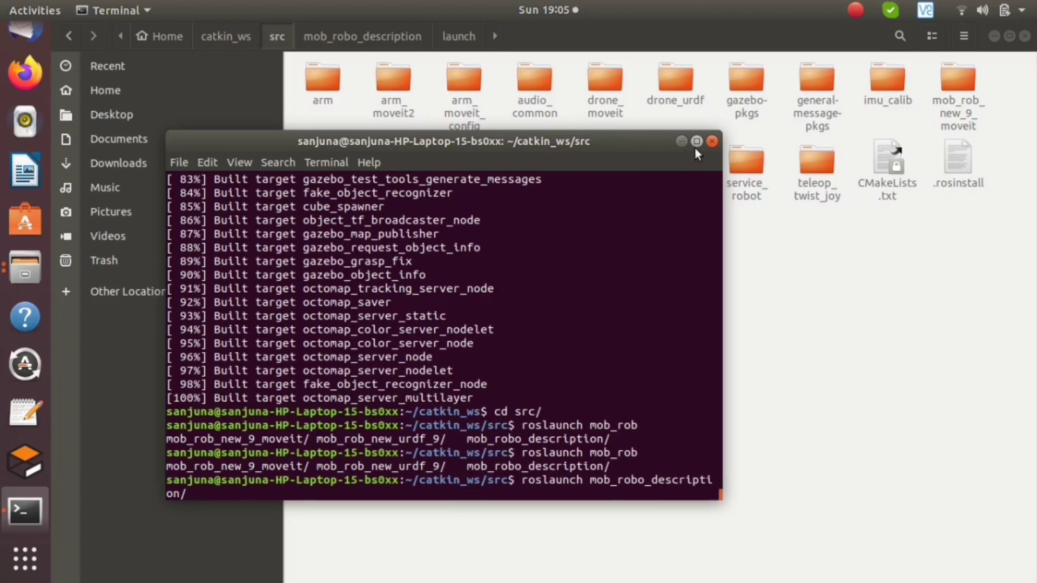
{"action": "left_click", "coordinate": [695, 140]}
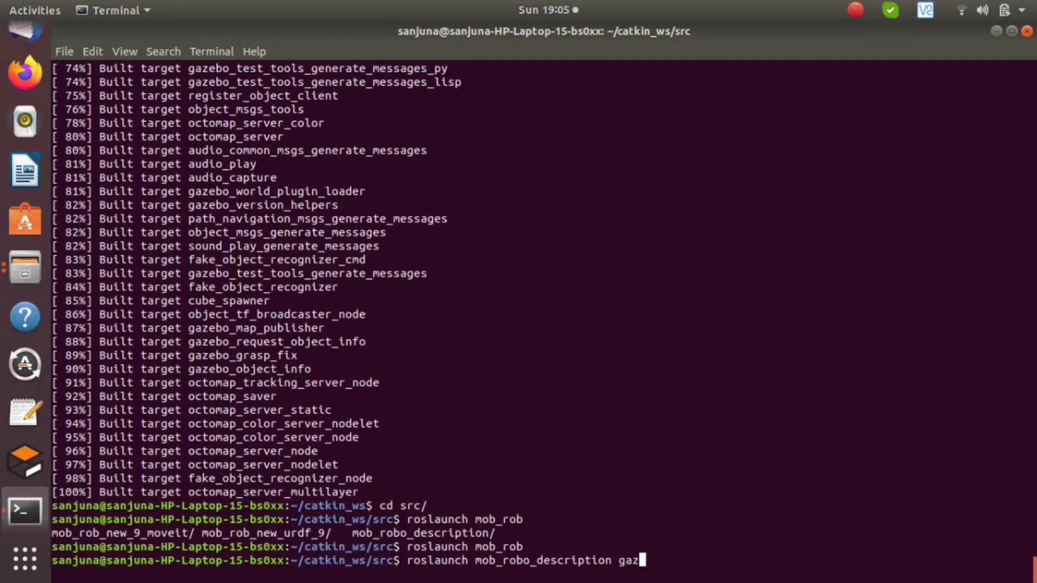
{"action": "type", "text": "ebo.launch"}
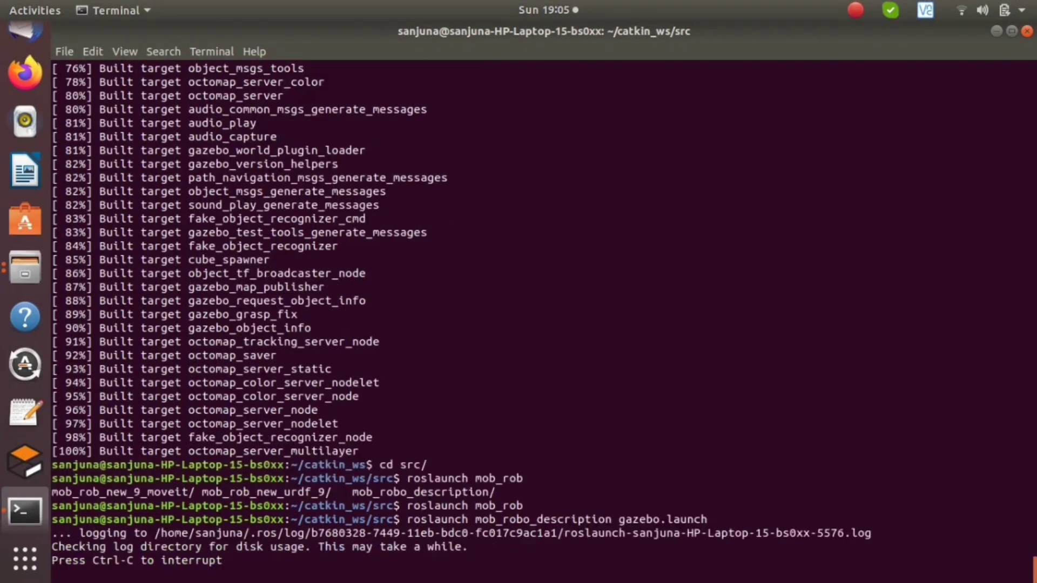
{"action": "key", "text": "Return"}
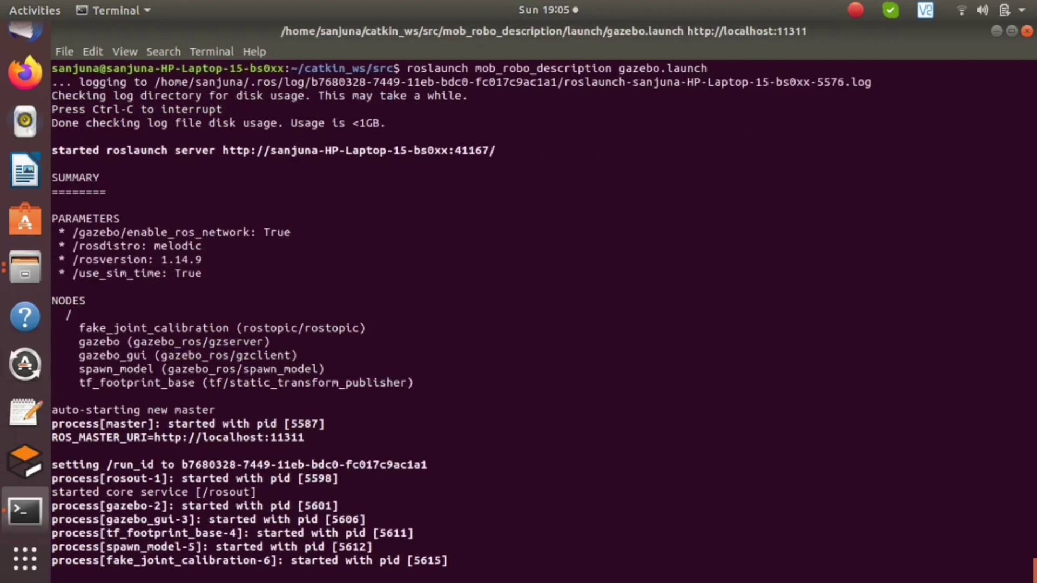
{"action": "scroll", "scroll_direction": "down", "scroll_amount": 3}
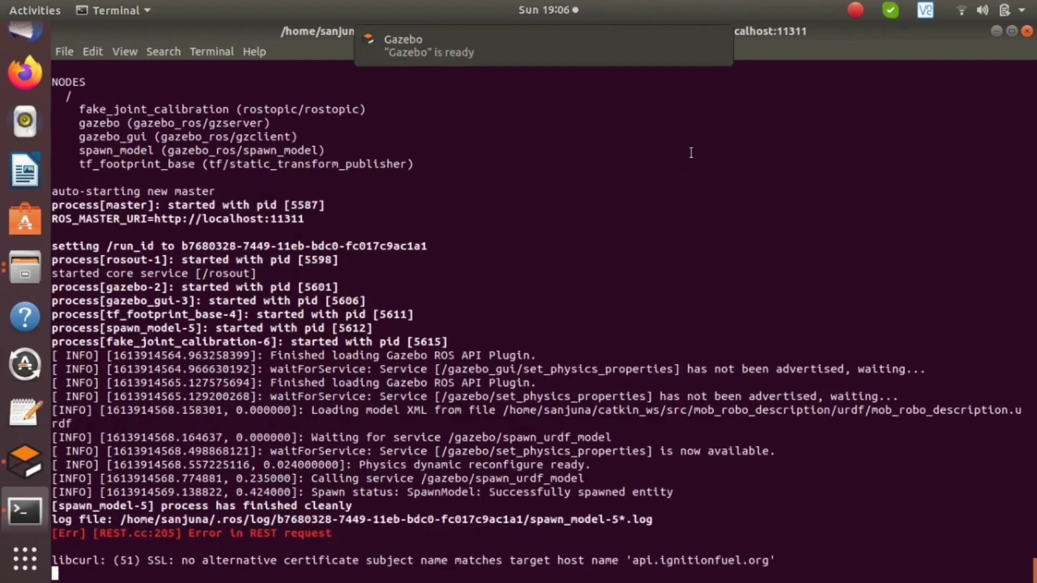
{"action": "mouse_move", "coordinate": [3, 436]}
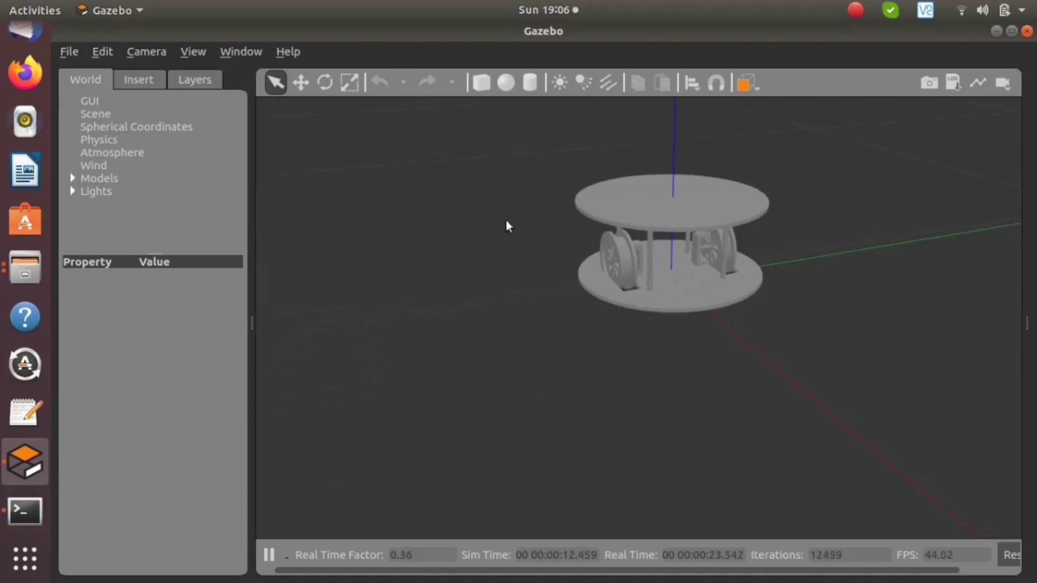
View the grey two-tier robot in Gazebo, then switch to Files in src
{"action": "left_click", "coordinate": [192, 52]}
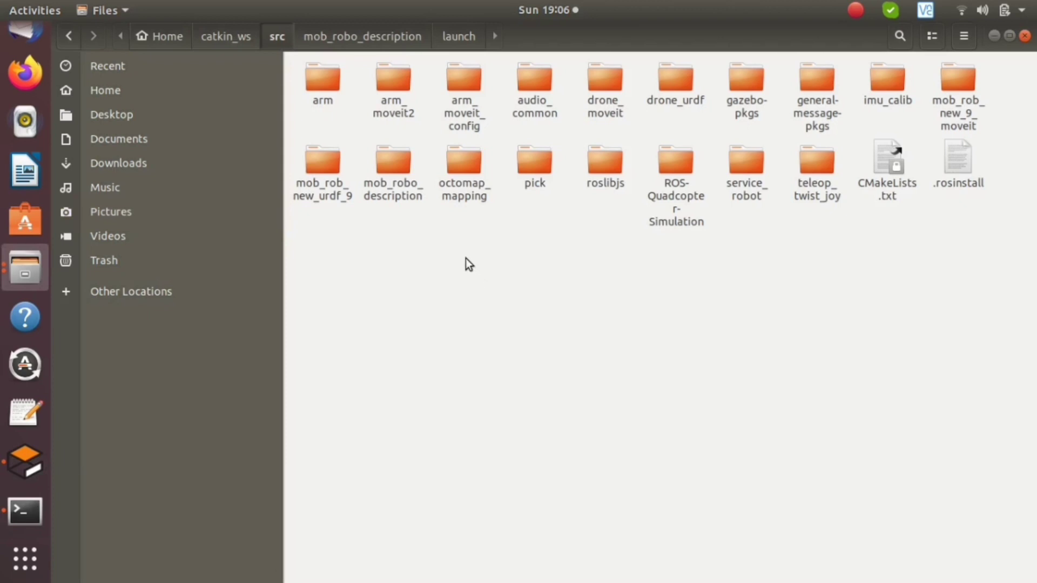
Open mob_robo_description.urdf from the package folder with Text Editor
{"action": "left_click", "coordinate": [392, 171]}
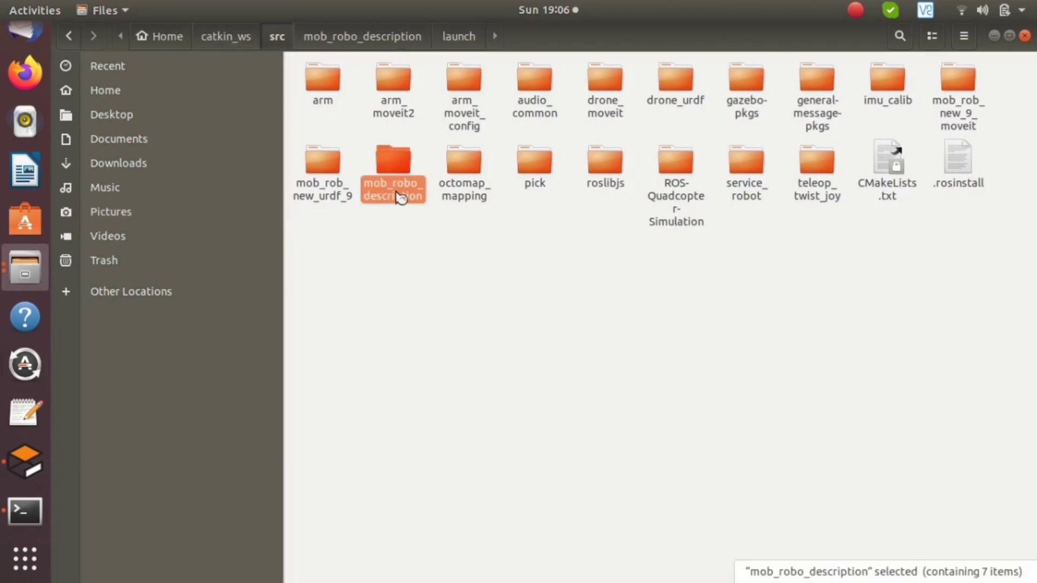
{"action": "double_click", "coordinate": [392, 169]}
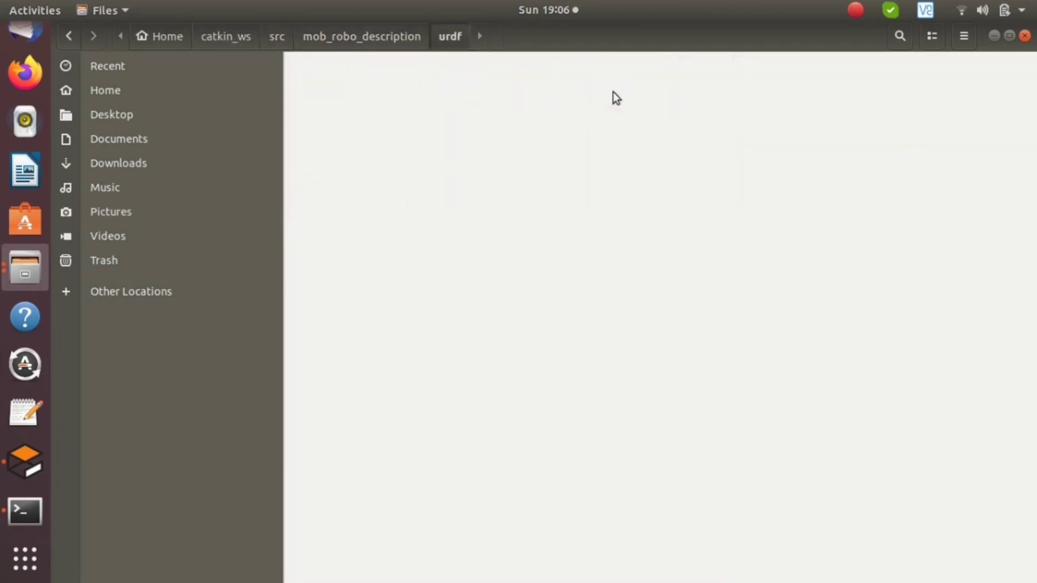
{"action": "right_click", "coordinate": [322, 92]}
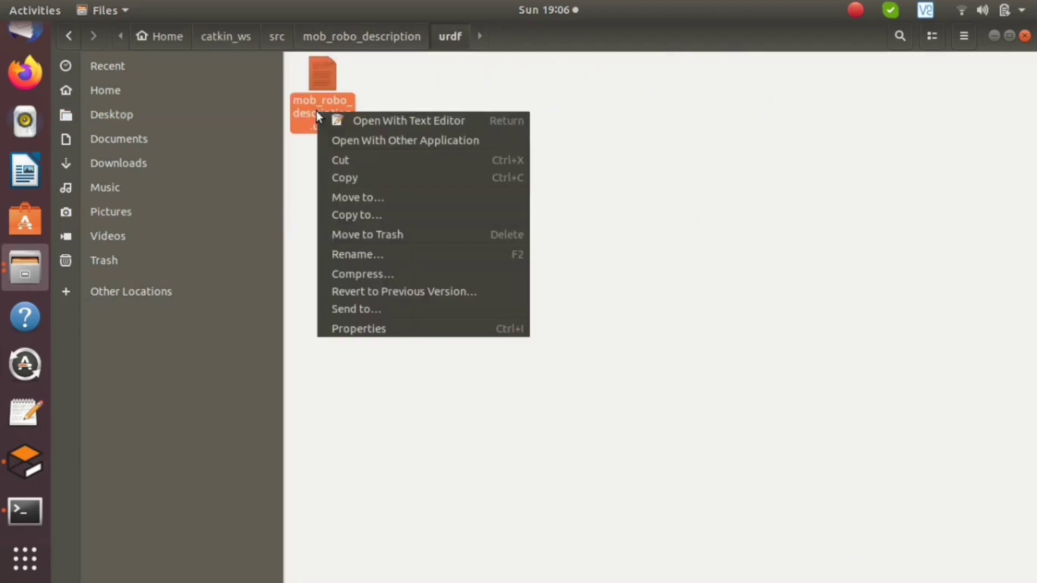
{"action": "left_click", "coordinate": [409, 121]}
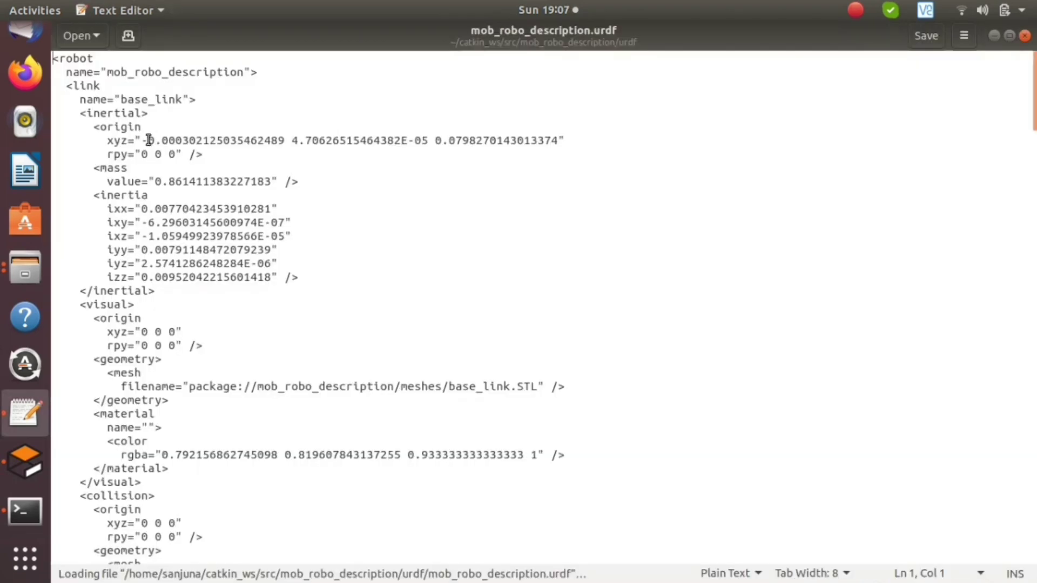
{"action": "left_click_drag", "start_coordinate": [147, 140], "coordinate": [560, 140]}
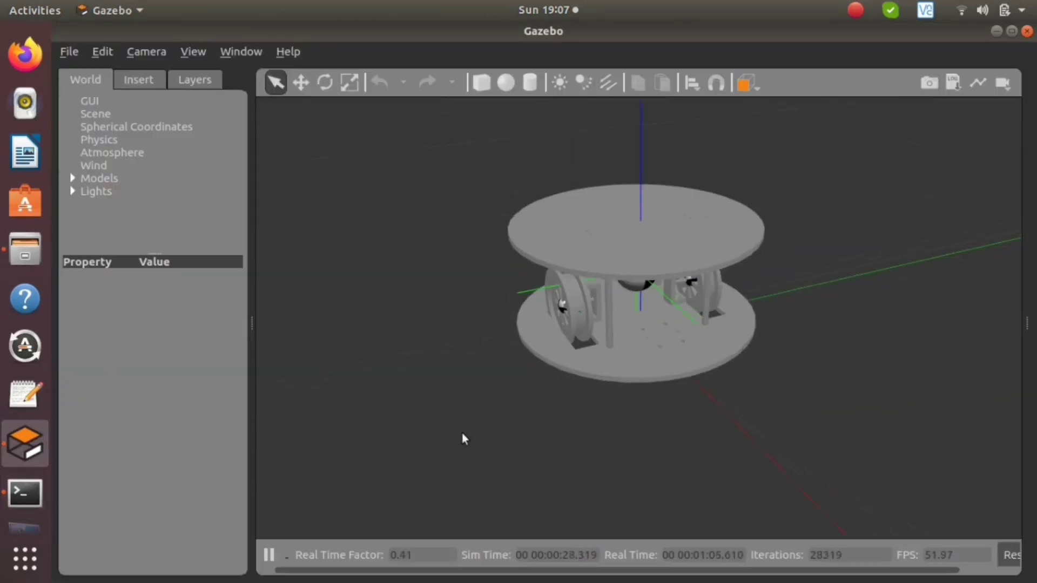
{"action": "mouse_move", "coordinate": [497, 403]}
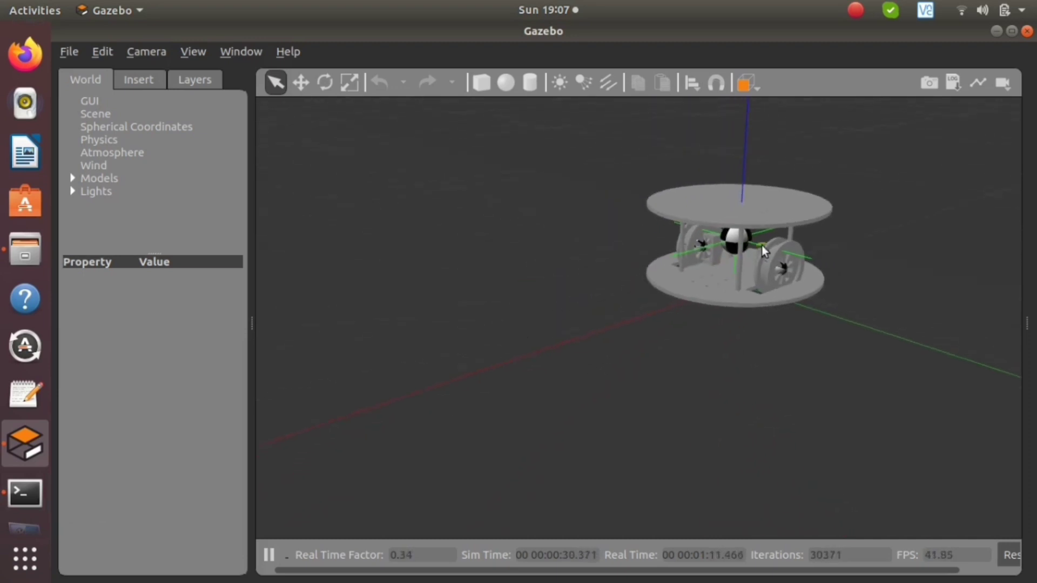
{"action": "left_click_drag", "start_coordinate": [760, 251], "coordinate": [671, 301]}
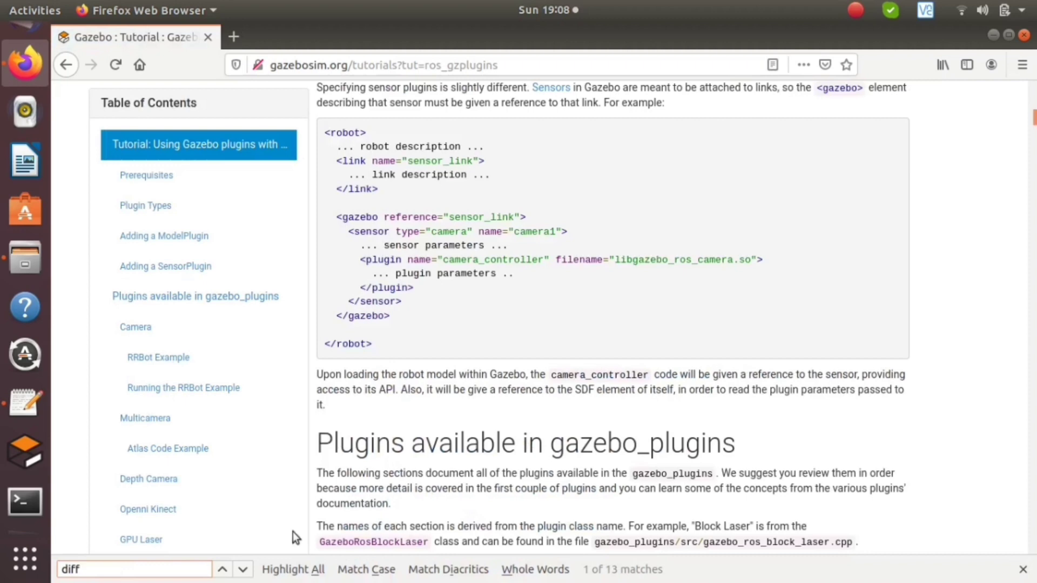
Step through 'diff' matches to the Differential Drive section and scroll to its plugin code
{"action": "left_click", "coordinate": [242, 570]}
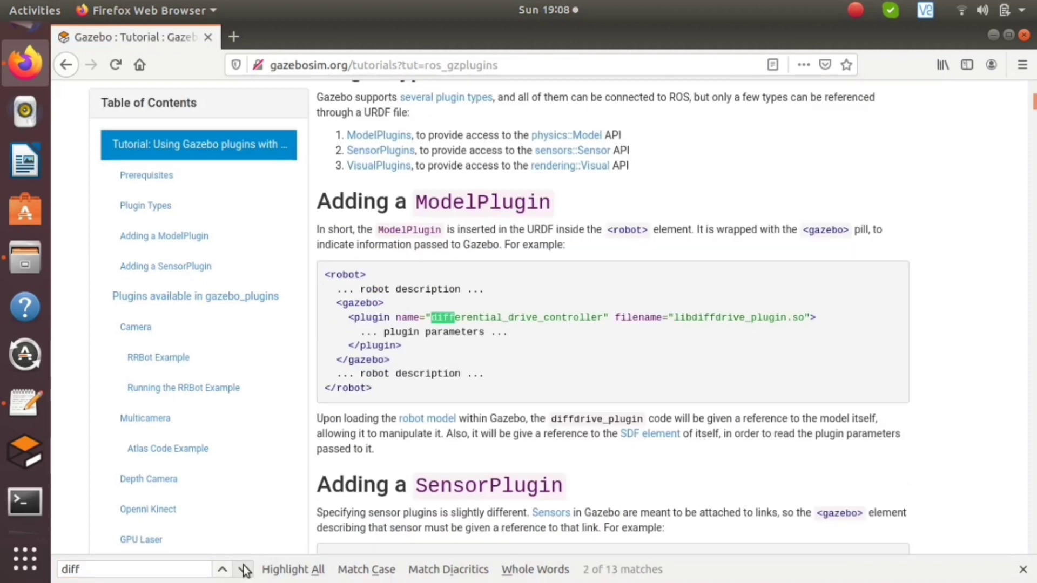
{"action": "left_click", "coordinate": [221, 570]}
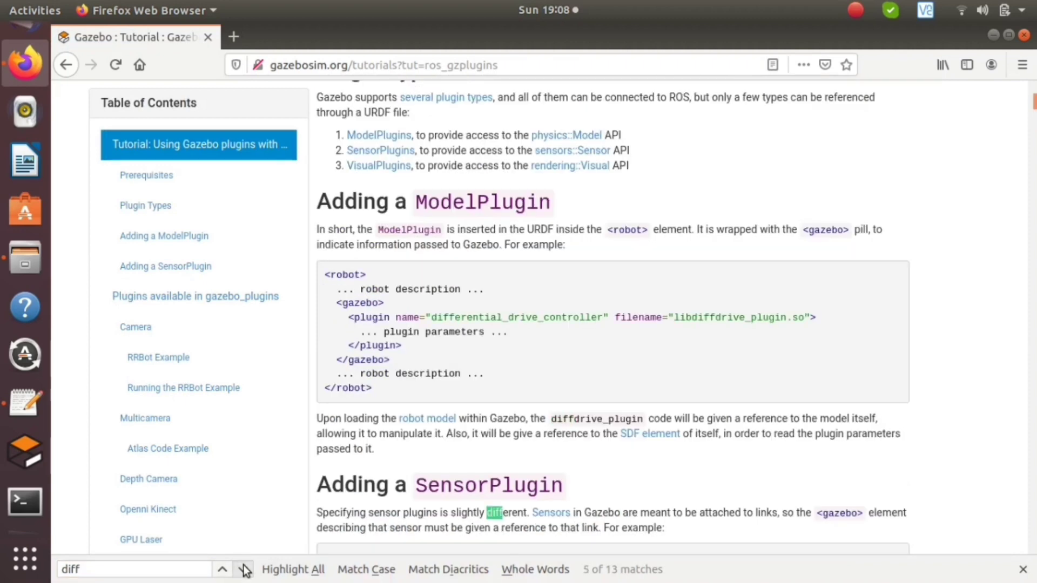
{"action": "left_click", "coordinate": [242, 569]}
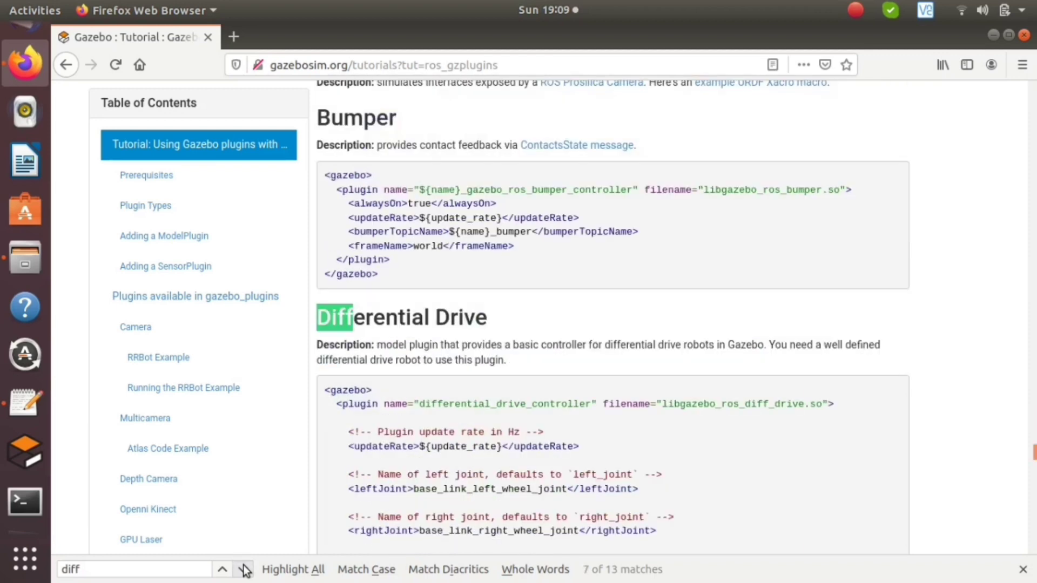
{"action": "scroll", "scroll_direction": "down", "scroll_amount": 3}
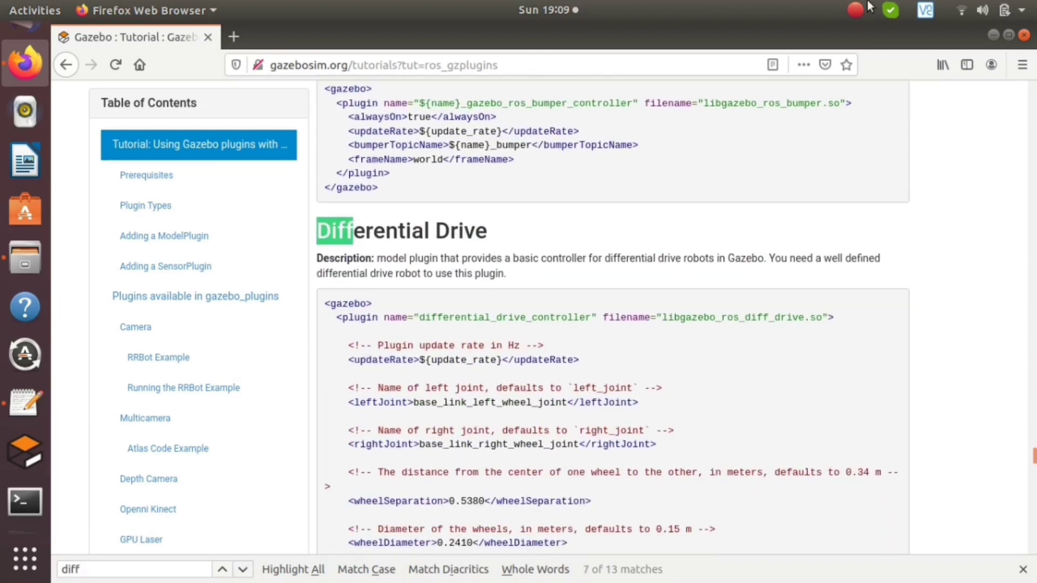
{"action": "scroll", "scroll_direction": "down", "scroll_amount": 3}
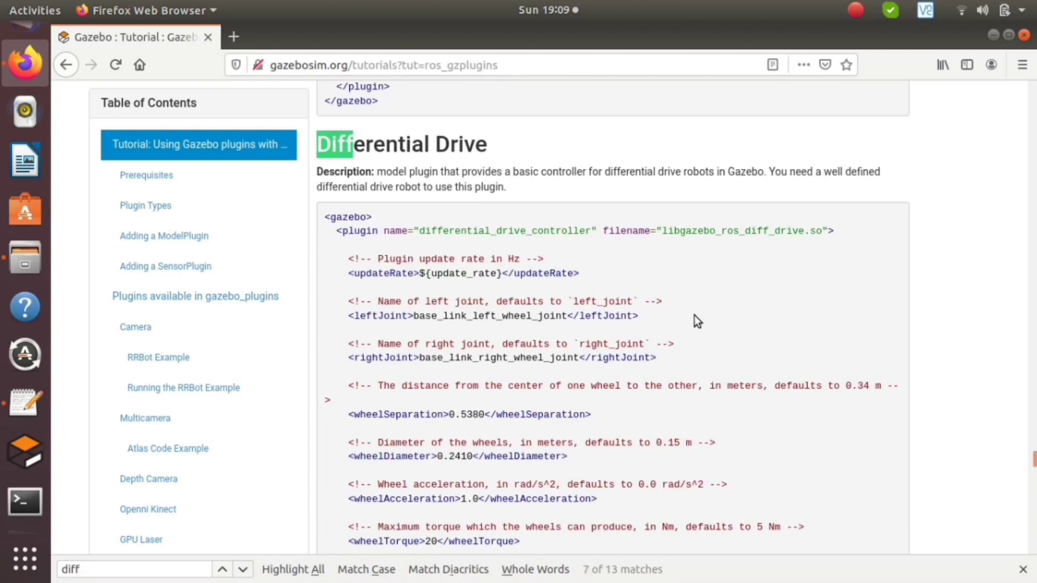
{"action": "scroll", "scroll_direction": "down", "scroll_amount": 3}
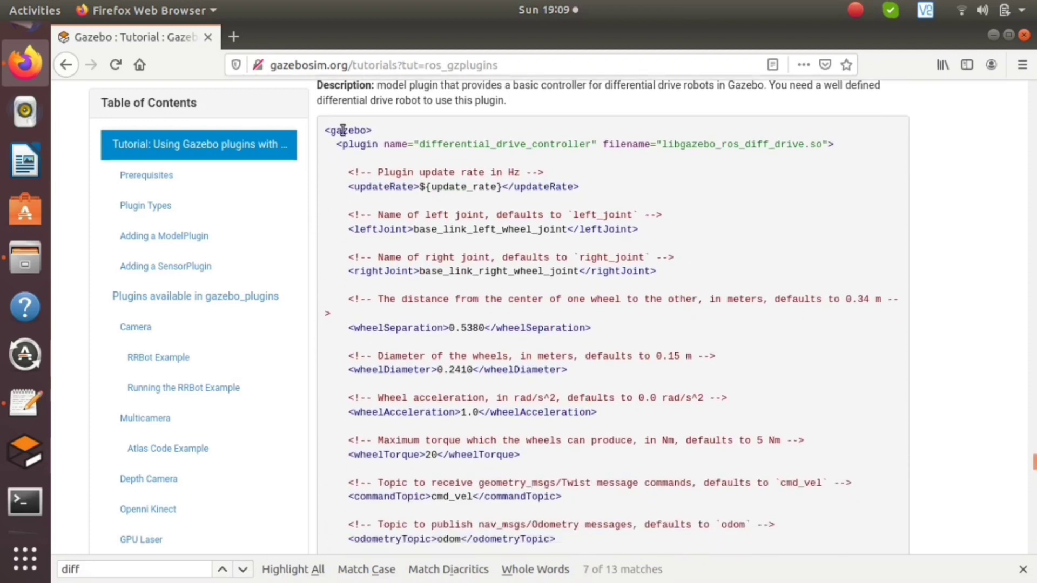
{"action": "scroll", "scroll_direction": "down", "scroll_amount": 3}
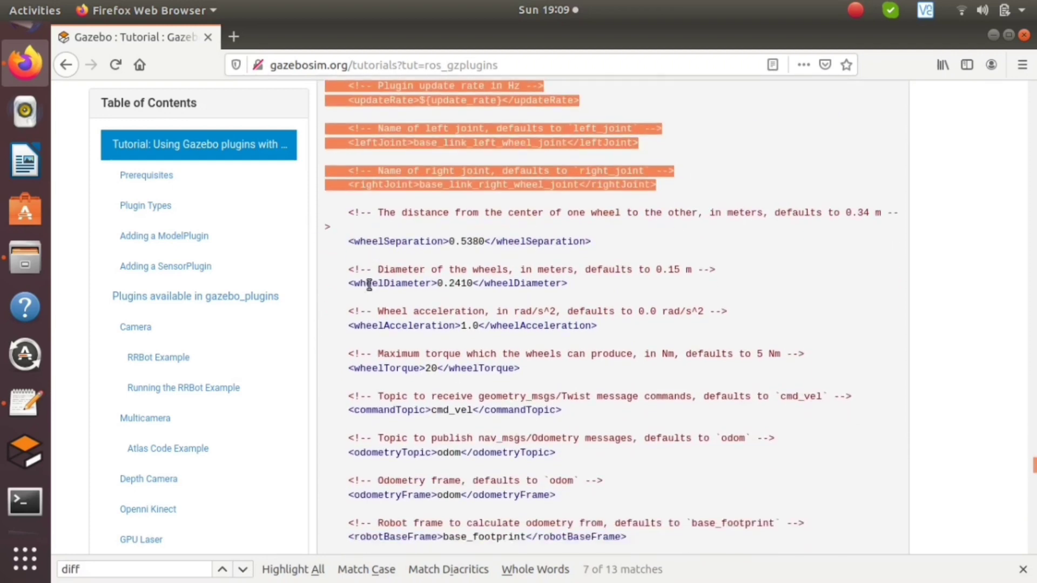
{"action": "scroll", "scroll_direction": "down", "scroll_amount": 3}
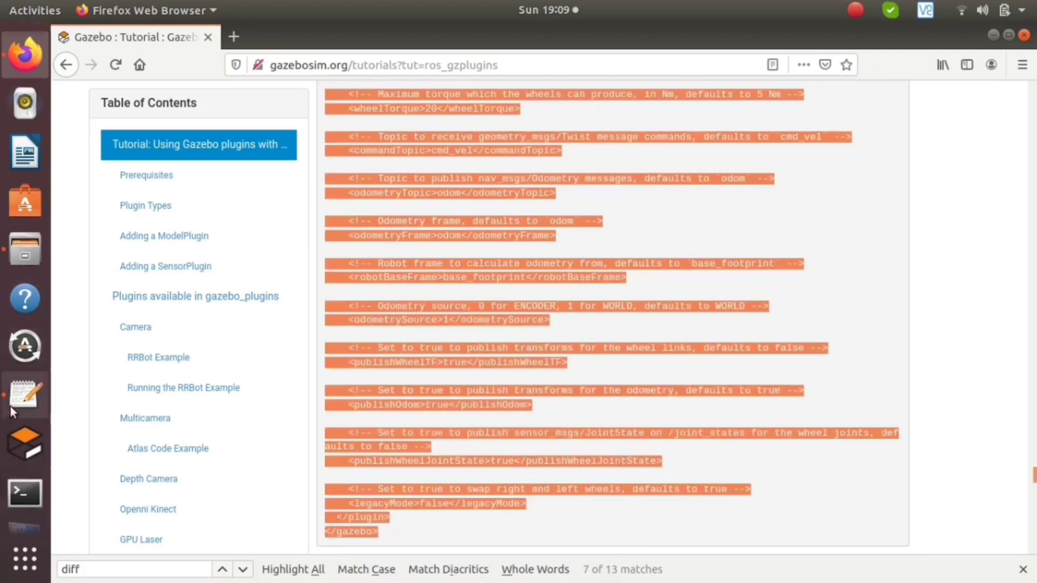
Switch back to the URDF file and paste the plugin block after the last joint
{"action": "left_click", "coordinate": [25, 394]}
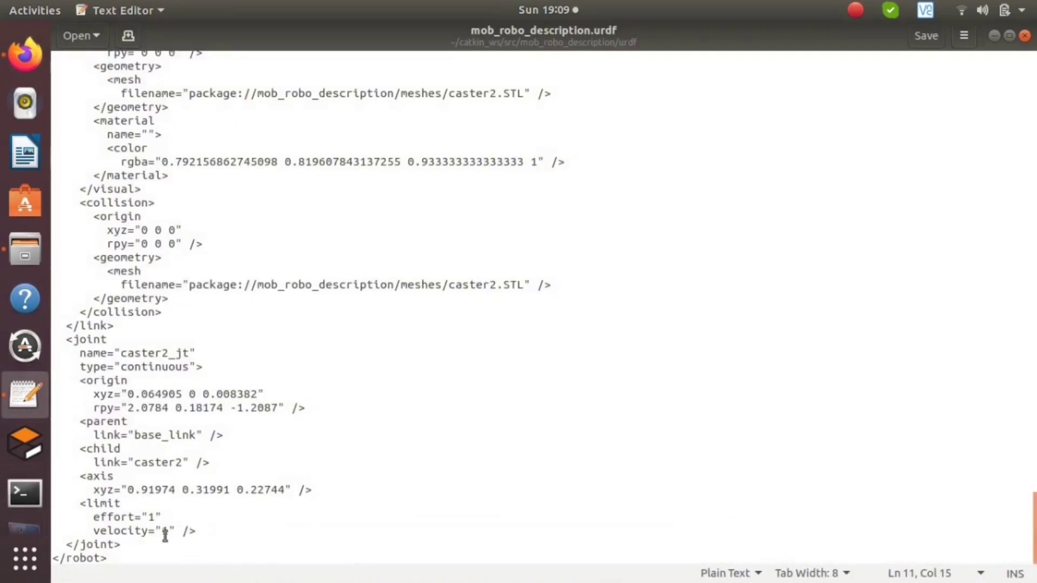
{"action": "type", "text": "1"}
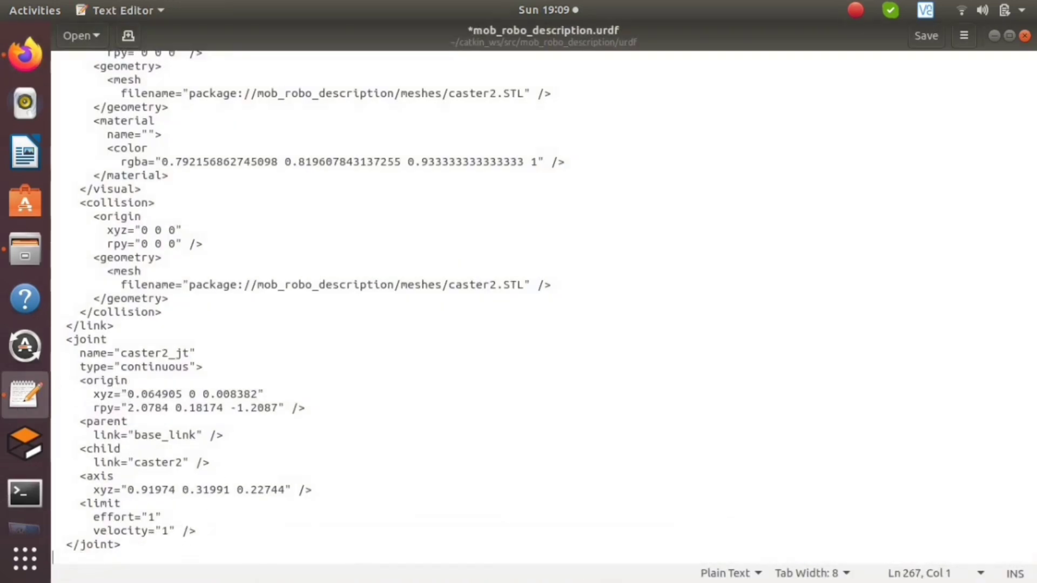
{"action": "scroll", "scroll_direction": "down", "scroll_amount": 3}
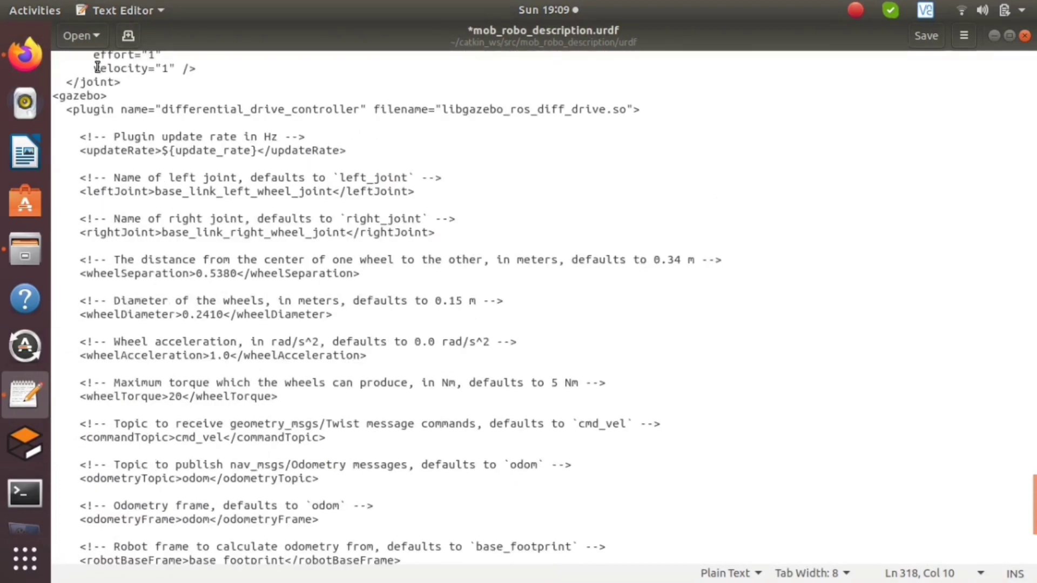
{"action": "mouse_move", "coordinate": [174, 6]}
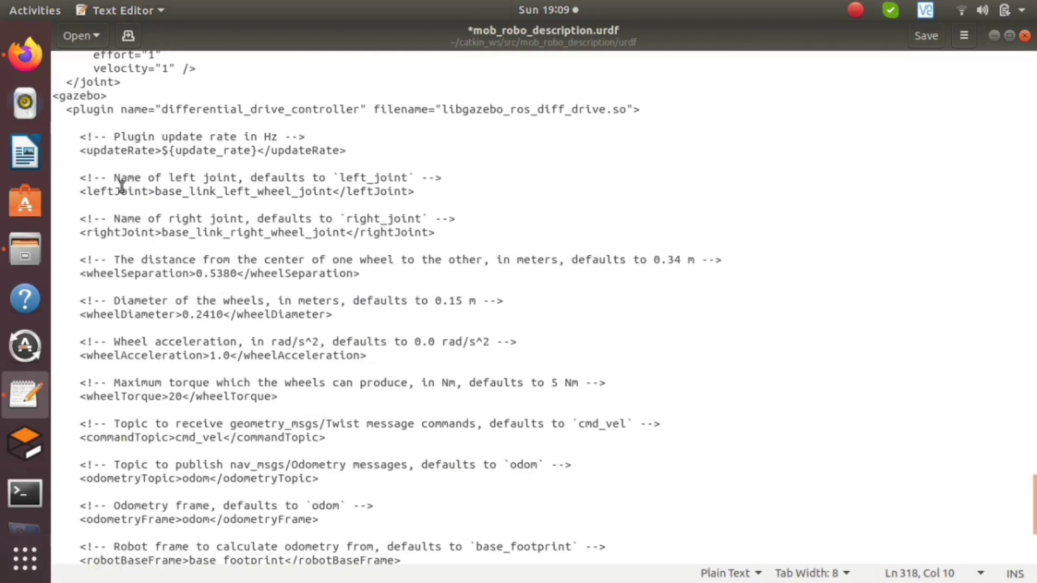
Rename the plugin's left joint to wheel2_jt and select the right joint value
{"action": "double_click", "coordinate": [116, 192]}
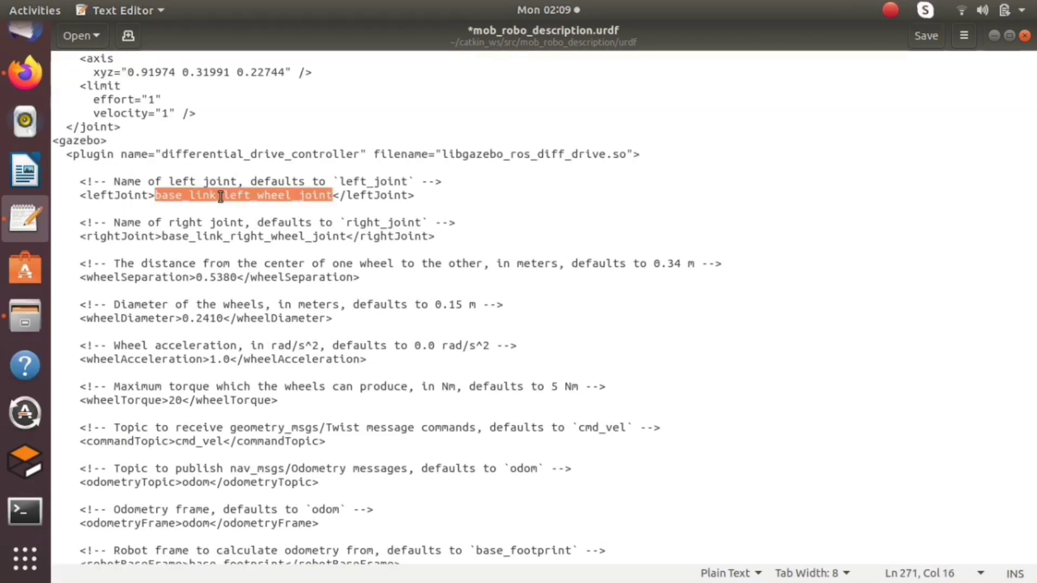
{"action": "type", "text": "whe"}
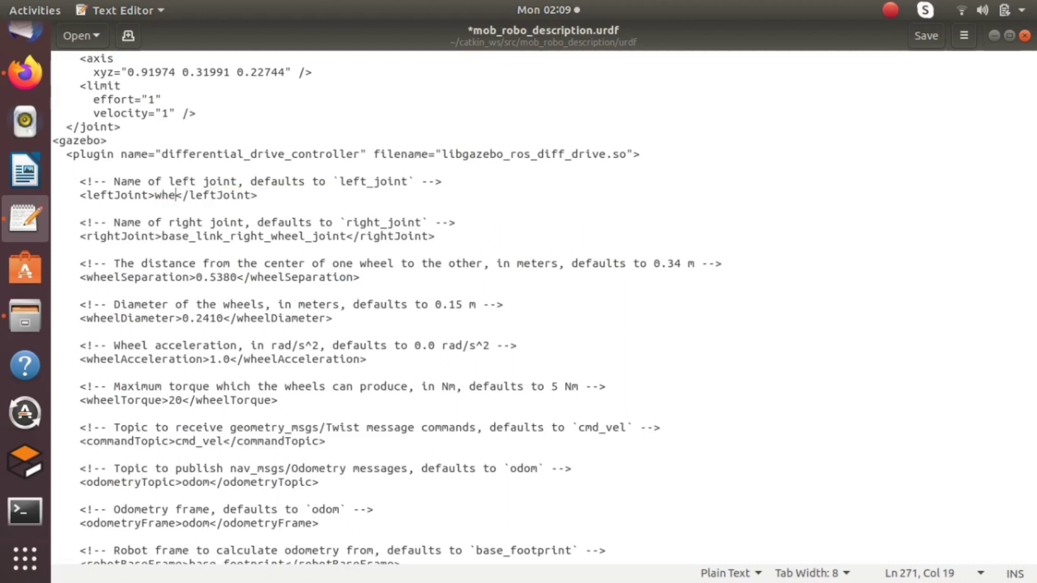
{"action": "type", "text": "el2_jt"}
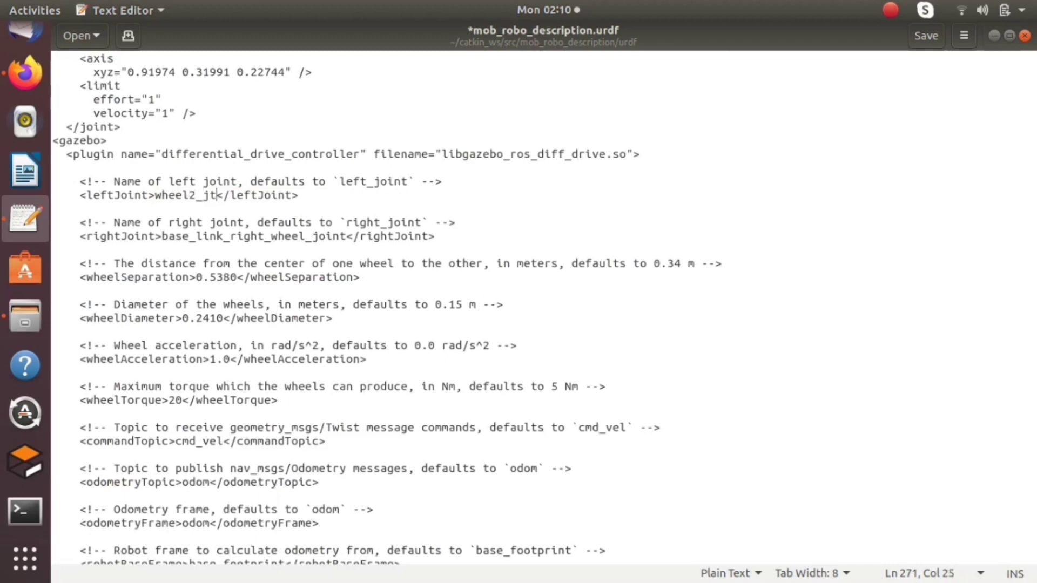
{"action": "double_click", "coordinate": [253, 236]}
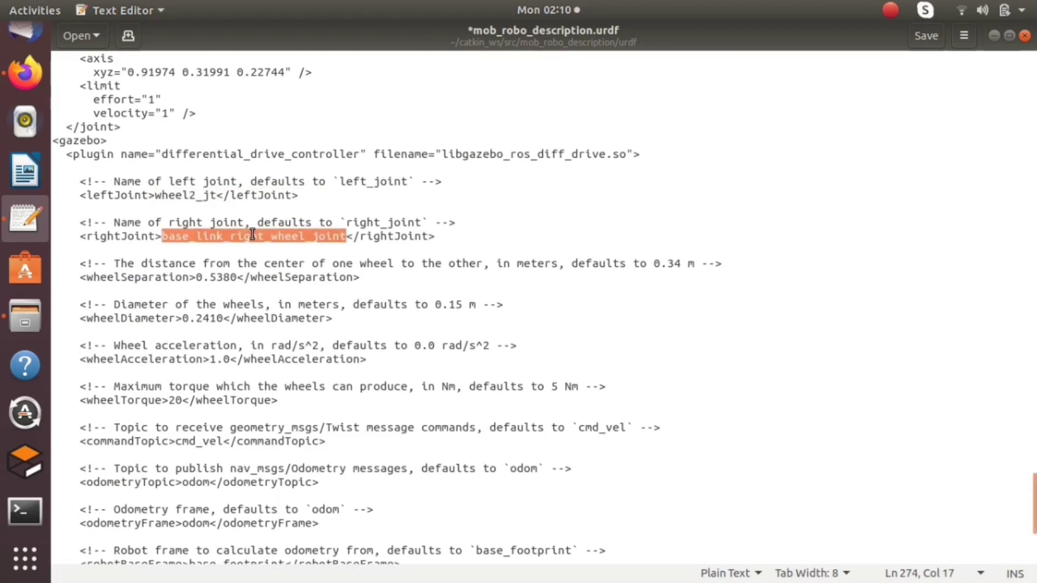
Set the right joint to wheel1_jt and save the URDF
{"action": "type", "text": "wheel1"}
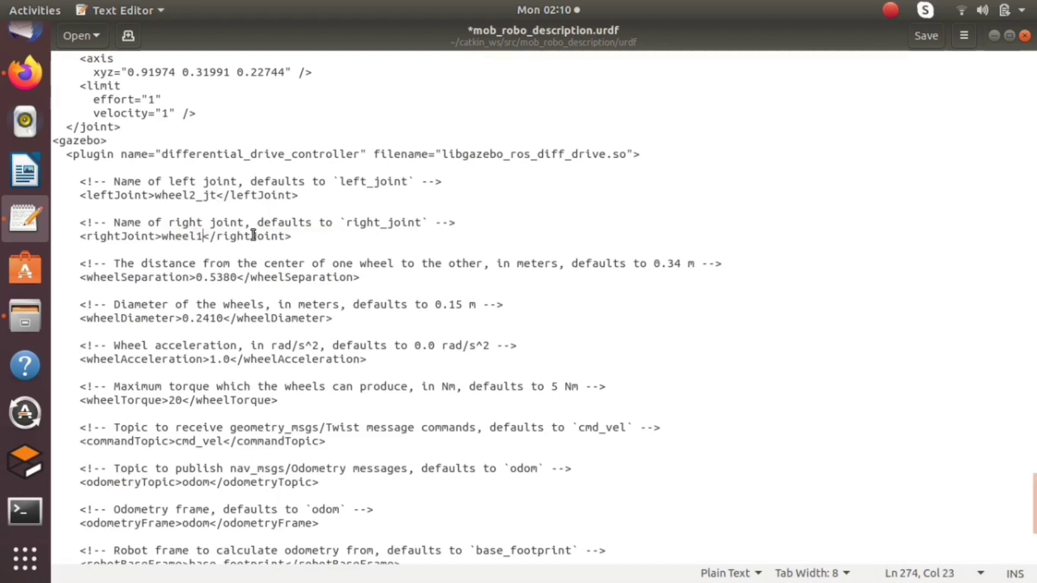
{"action": "type", "text": "_jt"}
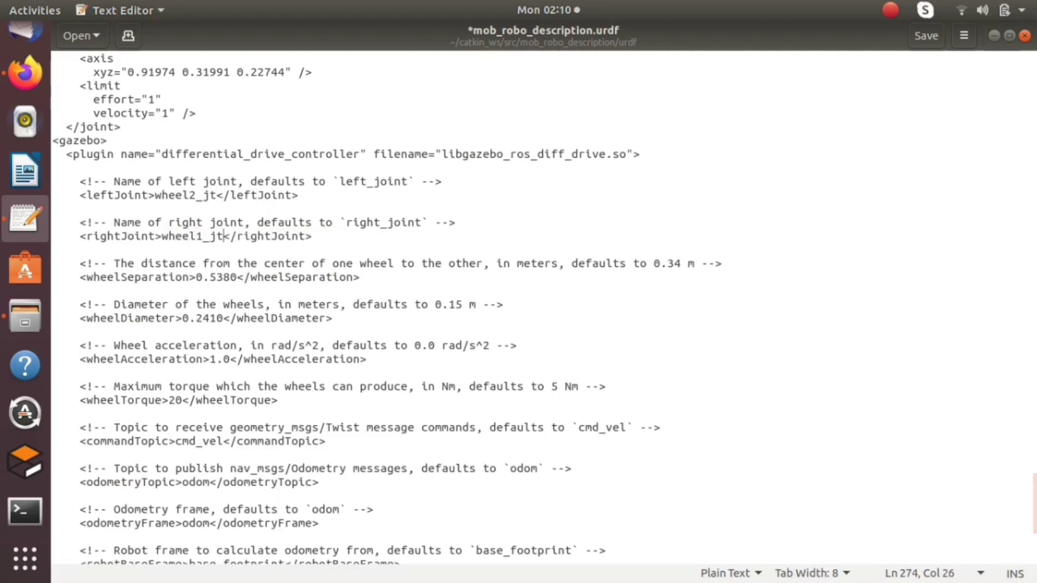
{"action": "key", "text": "ctrl+s"}
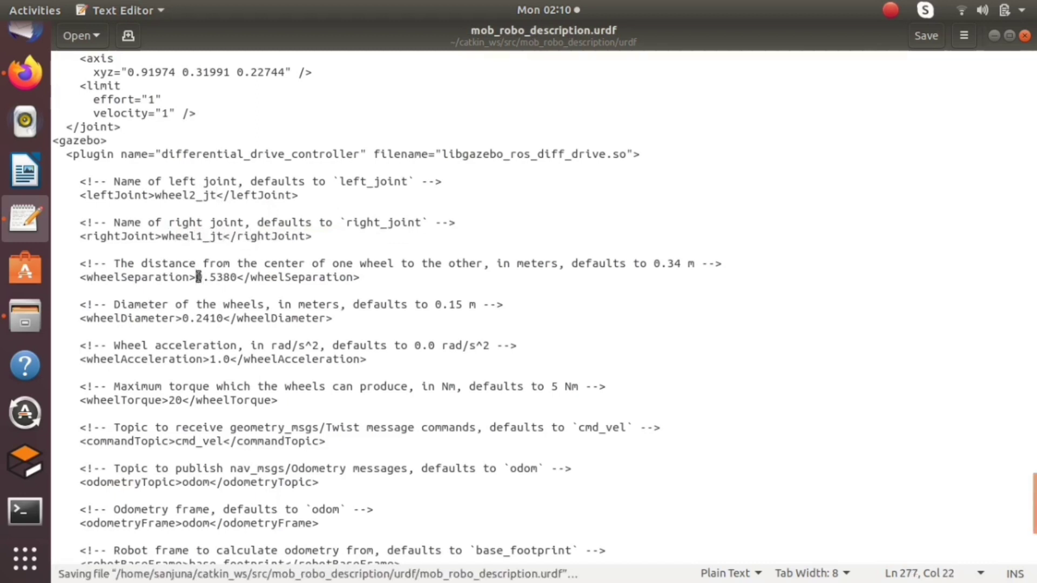
Set wheel separation 0.14768, wheel diameter 0.066 and wheel torque 30
{"action": "left_click_drag", "start_coordinate": [196, 277], "coordinate": [242, 277]}
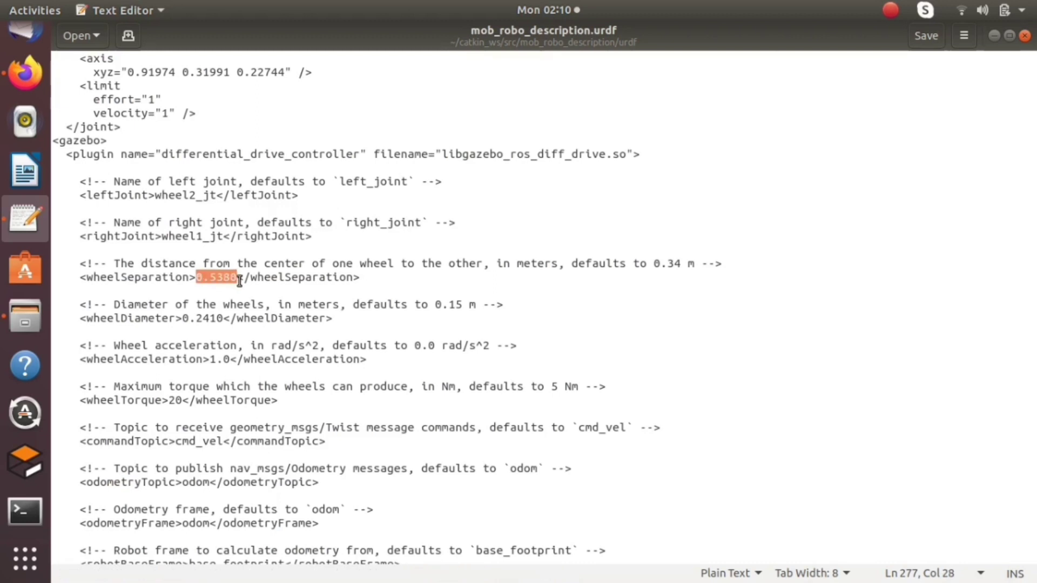
{"action": "type", "text": "0.14"}
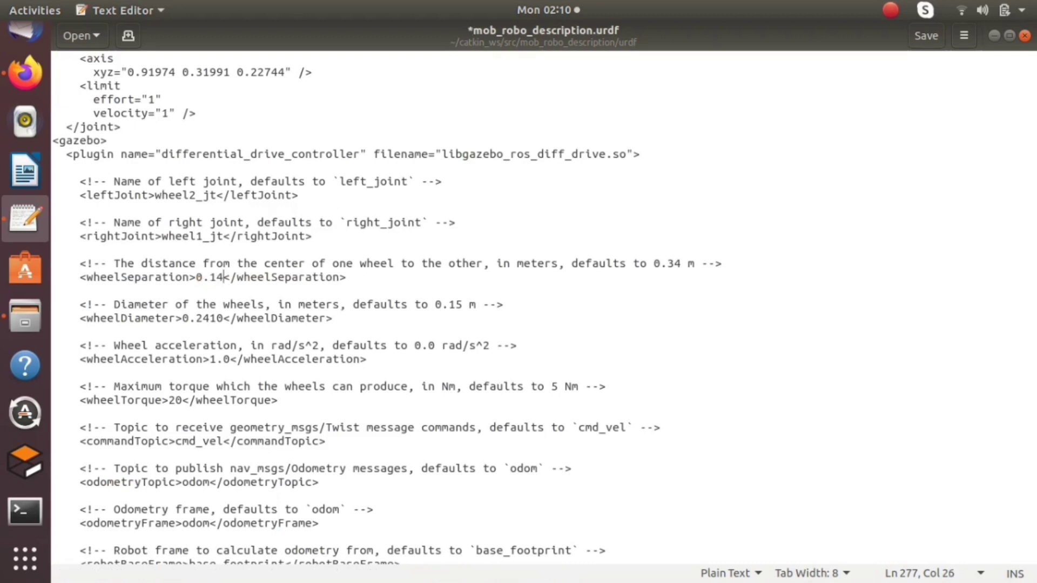
{"action": "type", "text": "768"}
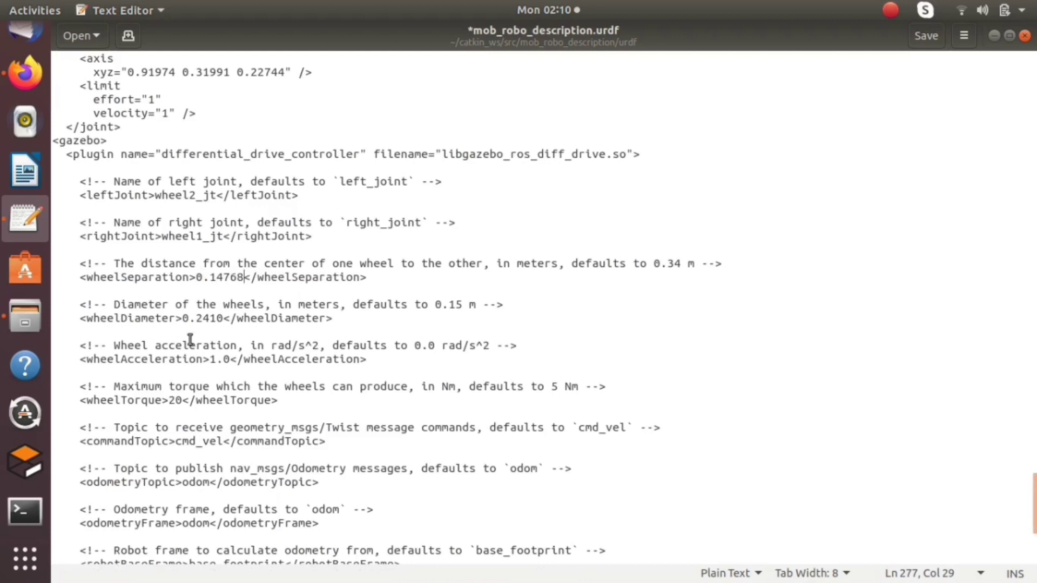
{"action": "double_click", "coordinate": [203, 318]}
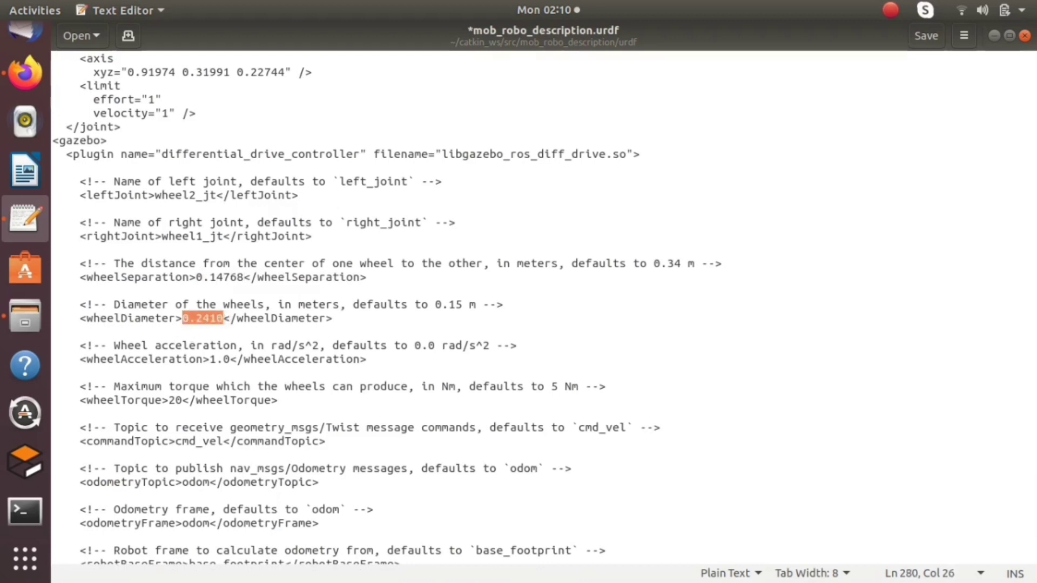
{"action": "type", "text": "0.066"}
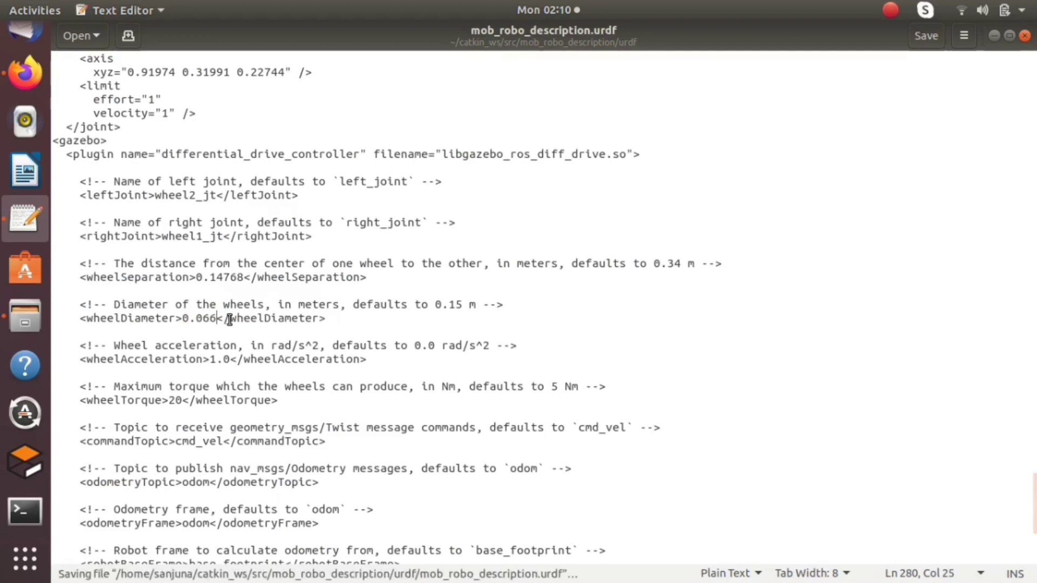
{"action": "mouse_move", "coordinate": [194, 389]}
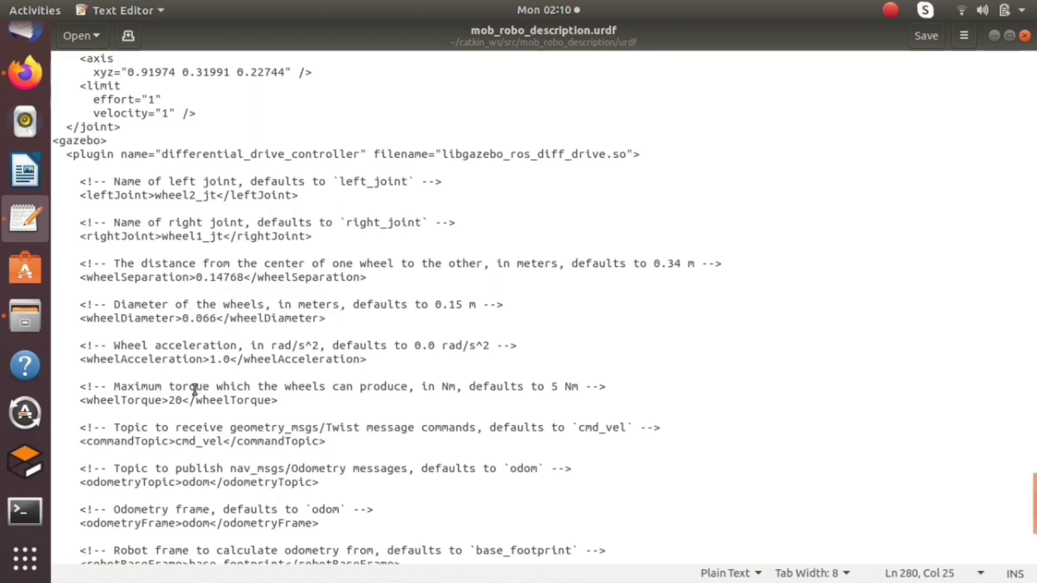
{"action": "left_click", "coordinate": [213, 318]}
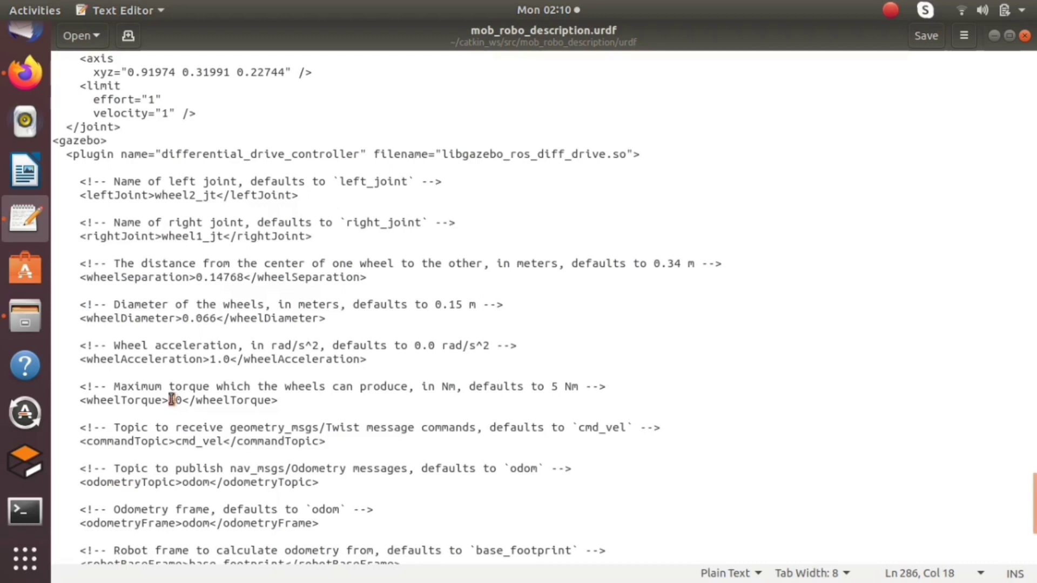
{"action": "type", "text": "30"}
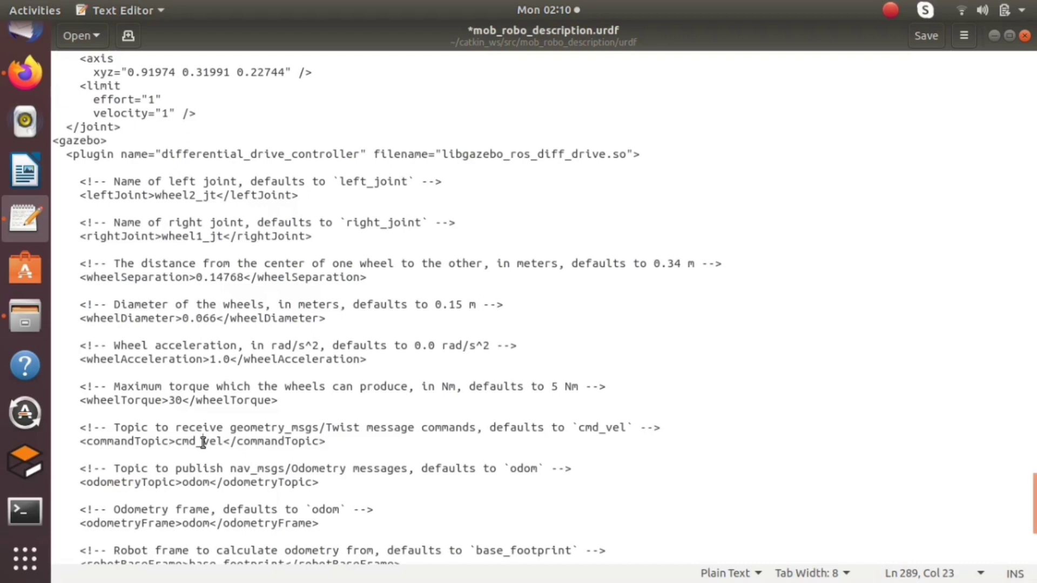
{"action": "double_click", "coordinate": [196, 382]}
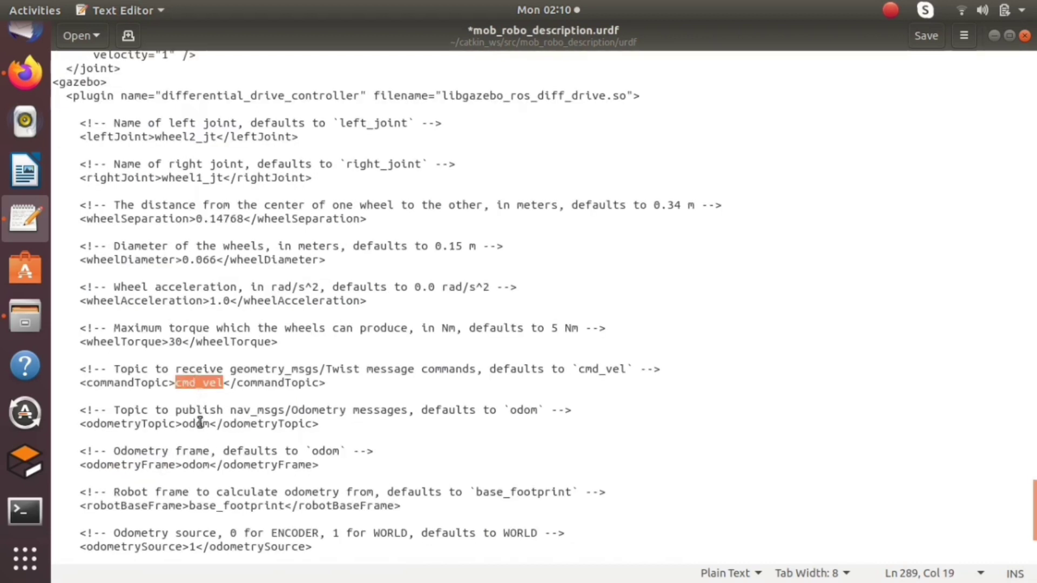
{"action": "double_click", "coordinate": [195, 423]}
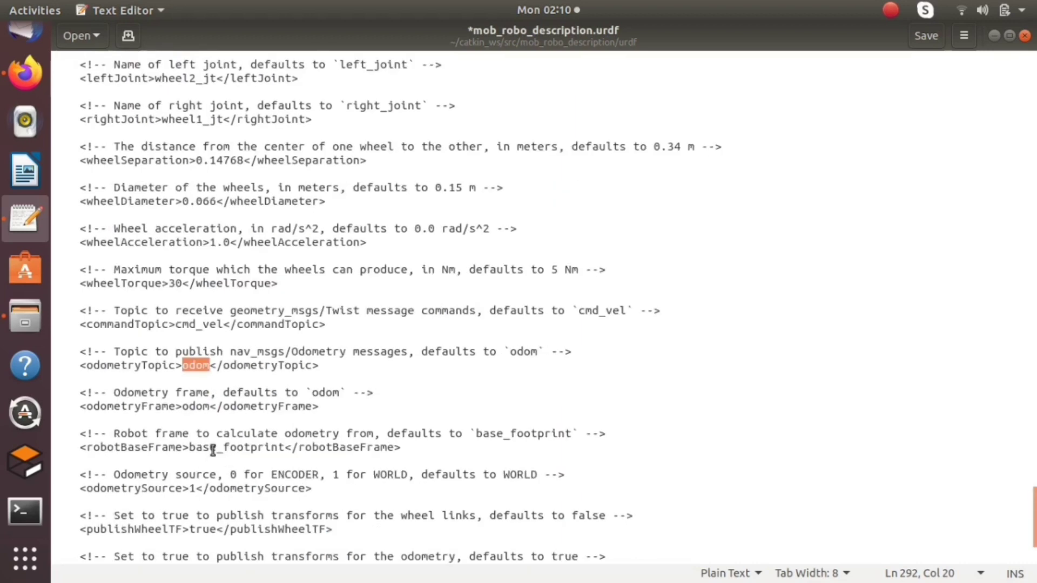
{"action": "double_click", "coordinate": [235, 447]}
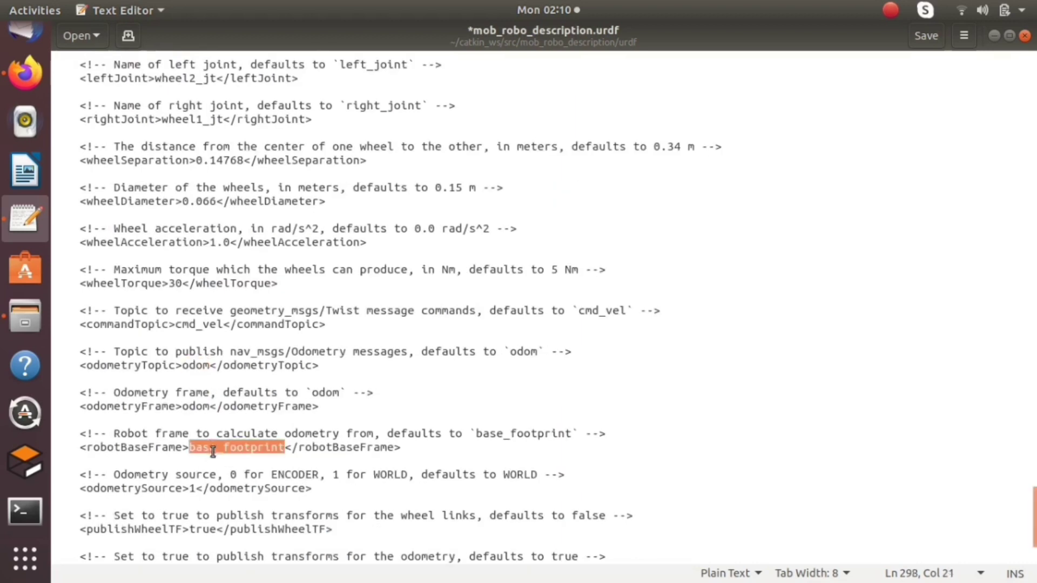
{"action": "scroll", "scroll_direction": "down", "scroll_amount": 3}
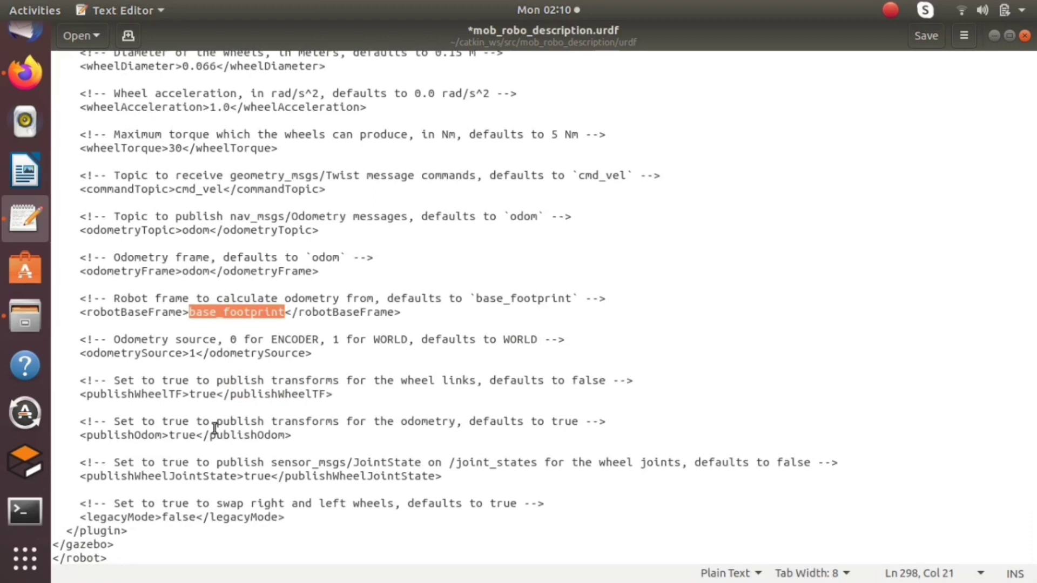
{"action": "mouse_move", "coordinate": [132, 549]}
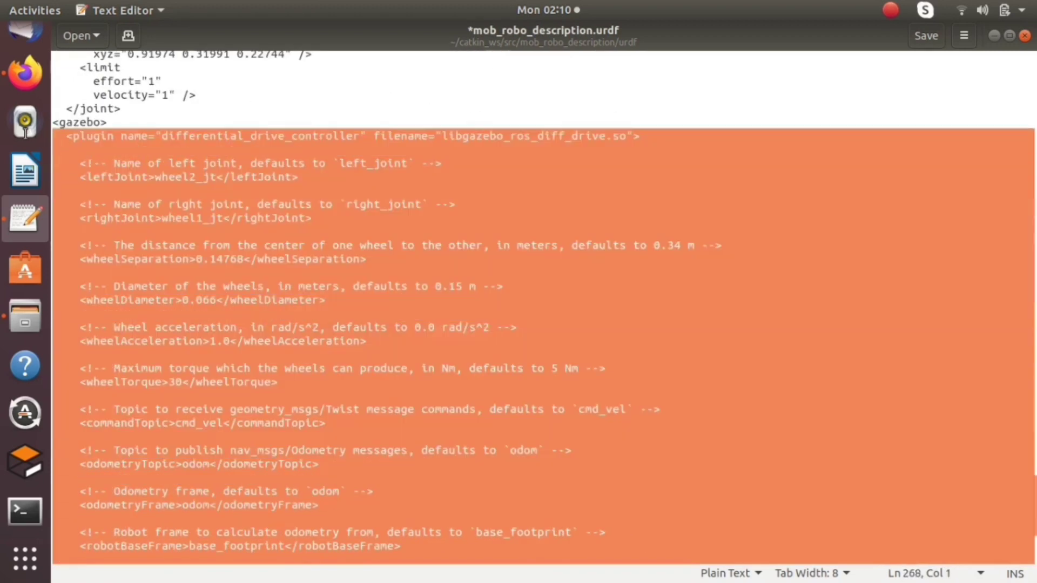
Add a base_footprint link with its gazebo block and fixed base_footprint_joint above base_link, then save
{"action": "left_click", "coordinate": [285, 136]}
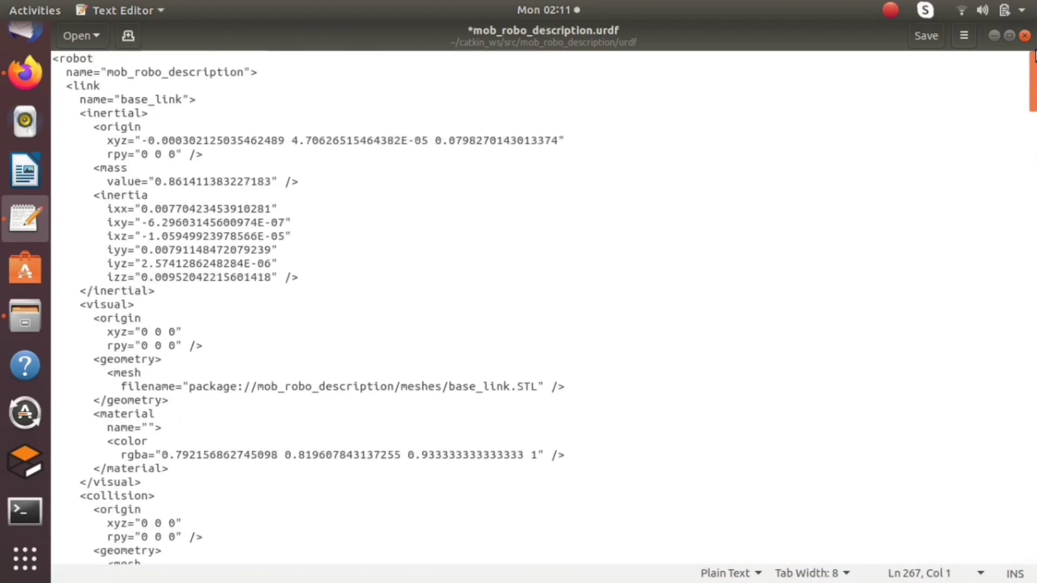
{"action": "double_click", "coordinate": [150, 100]}
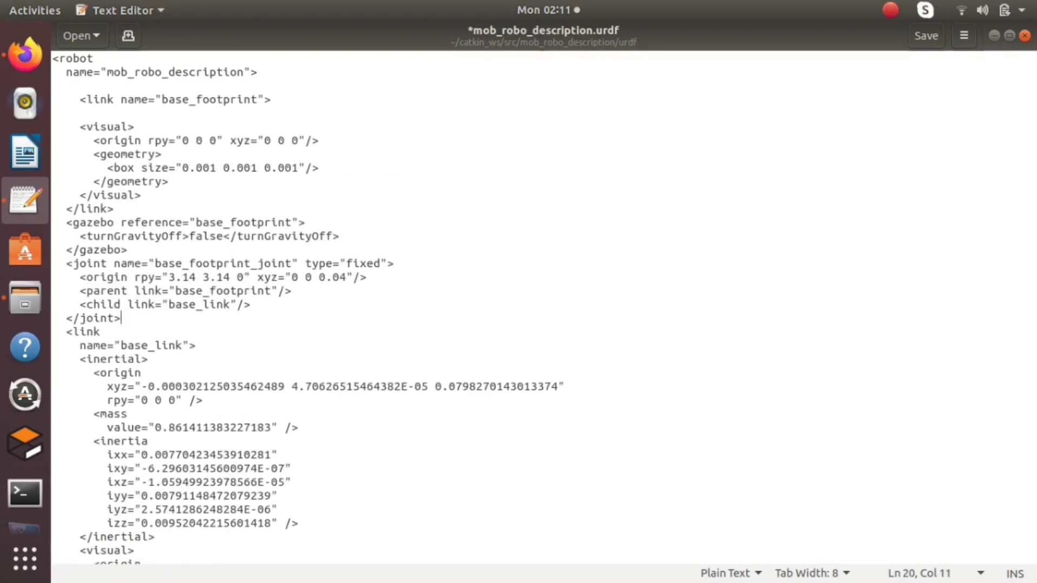
{"action": "double_click", "coordinate": [209, 99]}
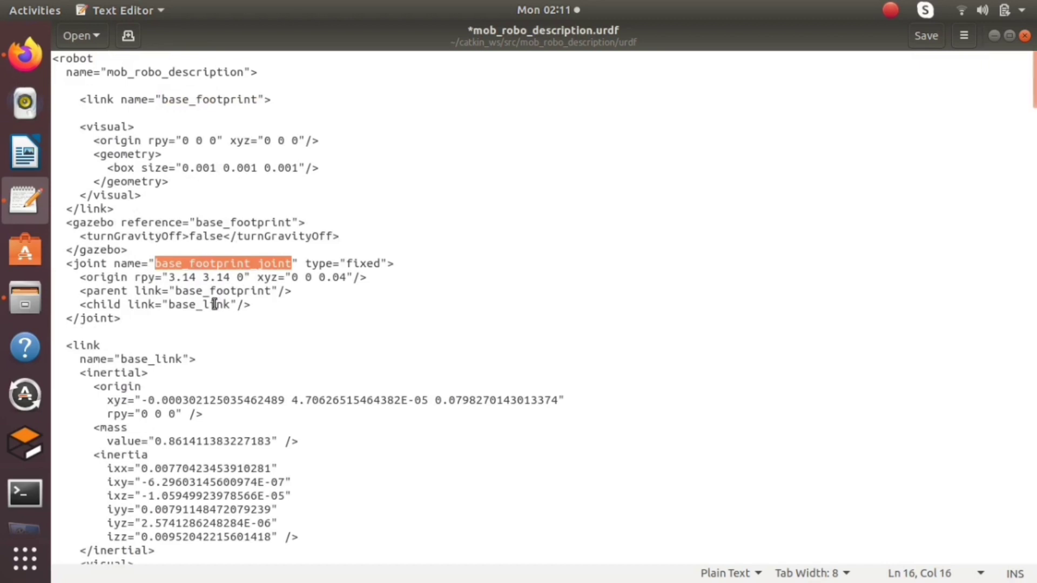
{"action": "double_click", "coordinate": [221, 291]}
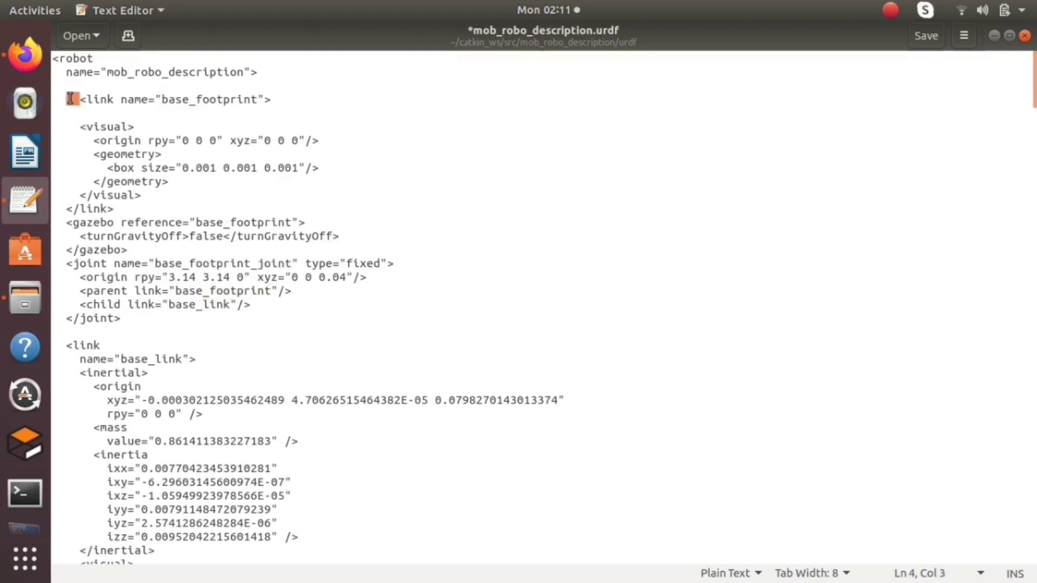
{"action": "key", "text": "ctrl+s"}
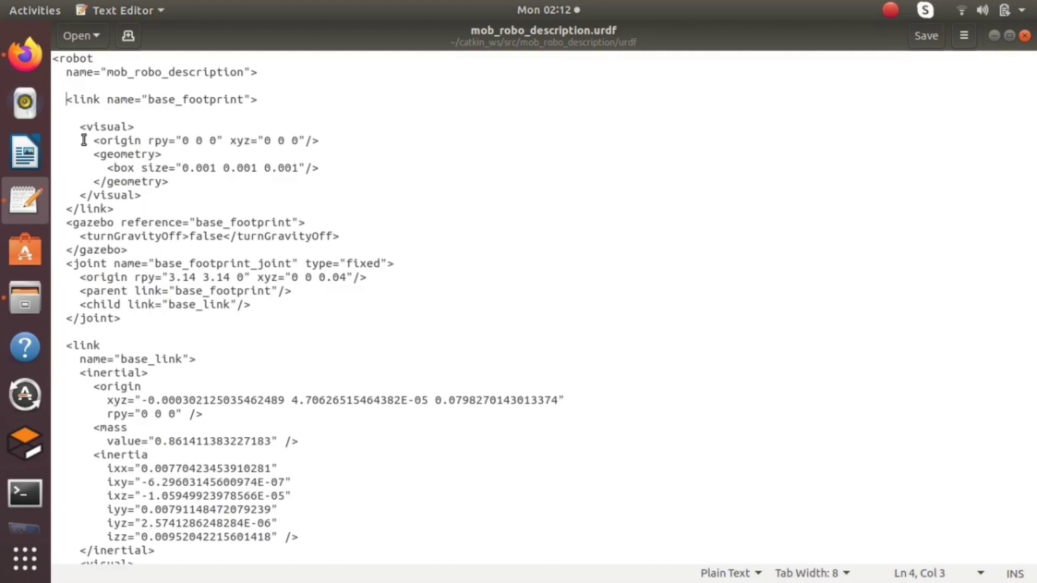
Point the Gazebo/Blue color block's reference at base_link and copy the block
{"action": "scroll", "scroll_direction": "down", "scroll_amount": 3}
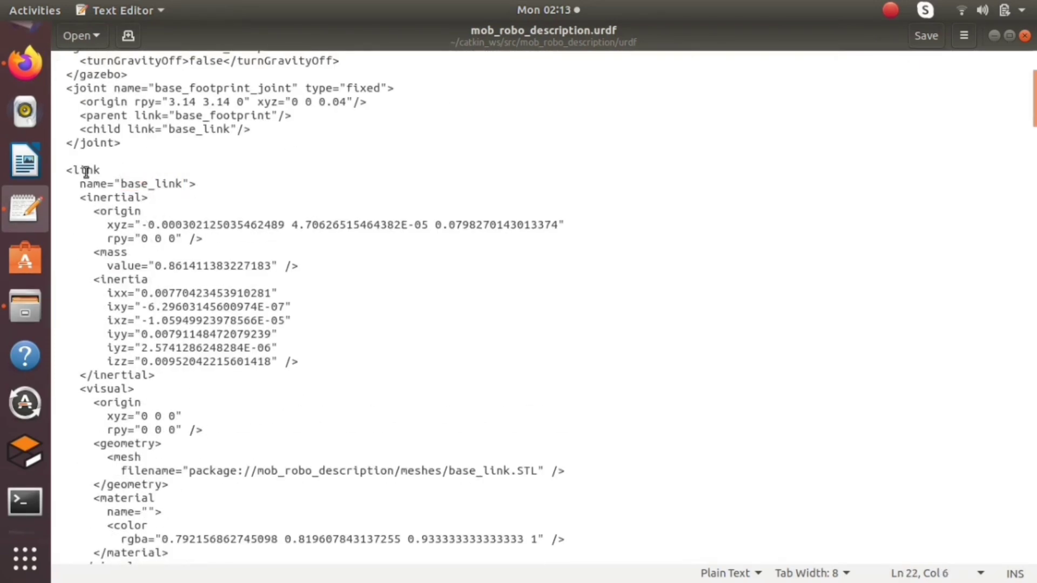
{"action": "left_click_drag", "start_coordinate": [85, 169], "coordinate": [196, 183]}
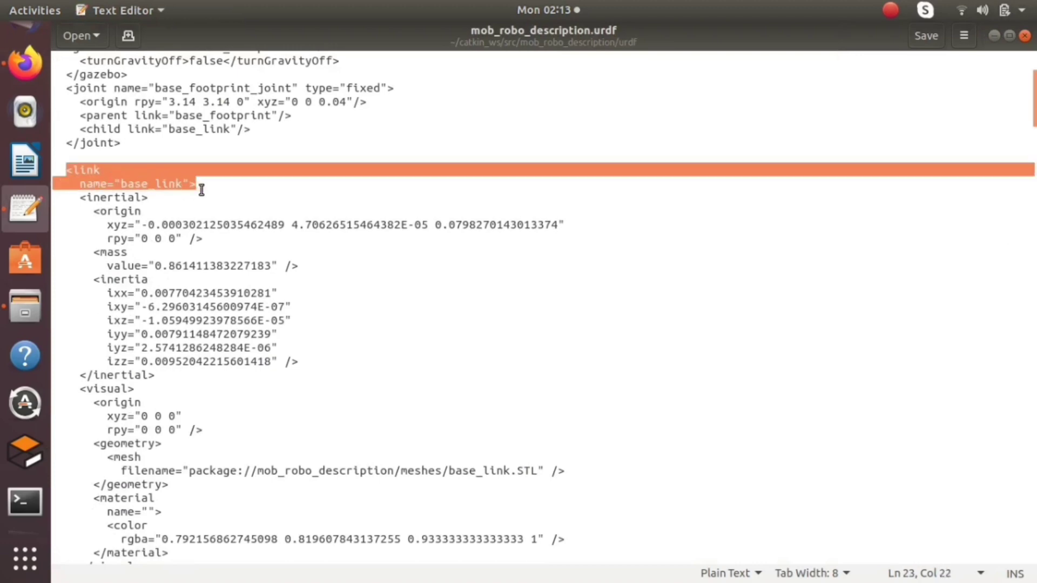
{"action": "scroll", "scroll_direction": "down", "scroll_amount": 3}
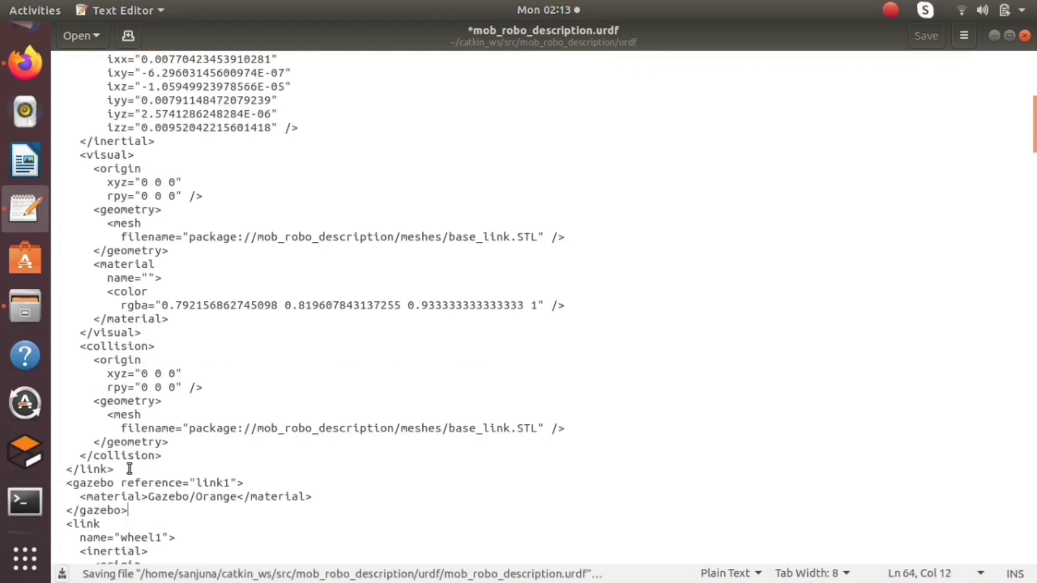
{"action": "double_click", "coordinate": [213, 483]}
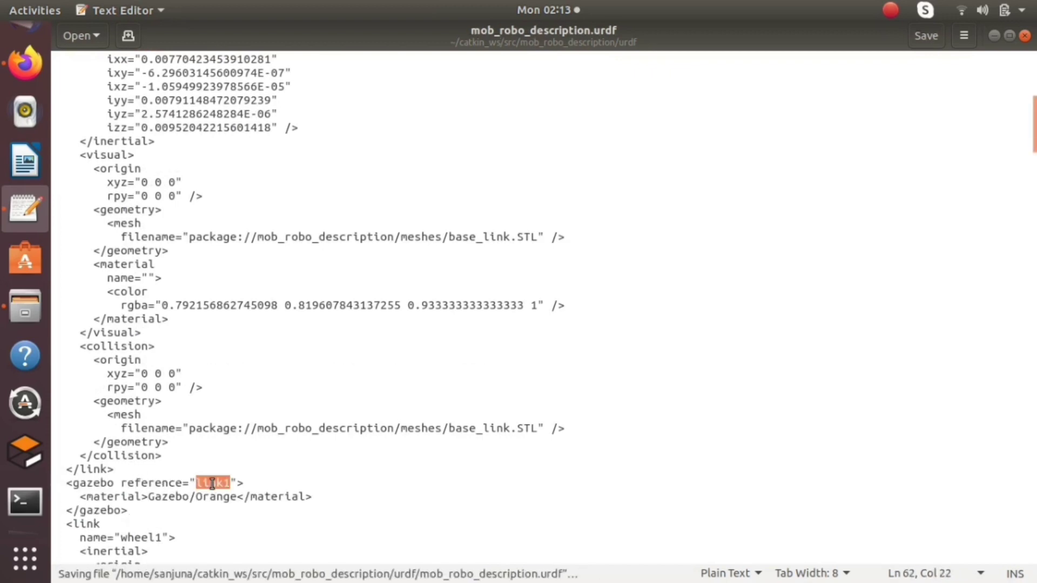
{"action": "type", "text": "base"}
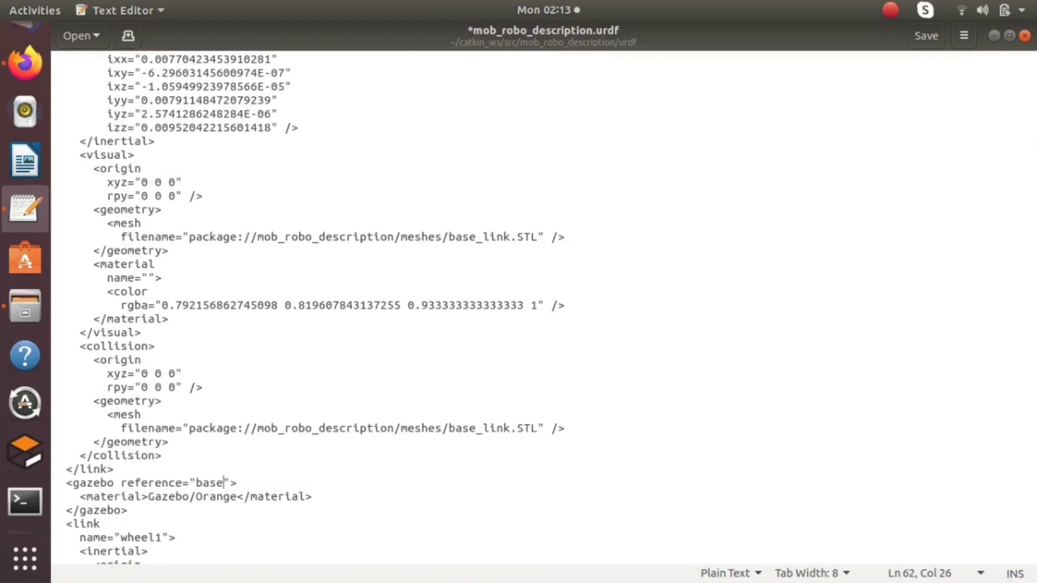
{"action": "type", "text": "_link"}
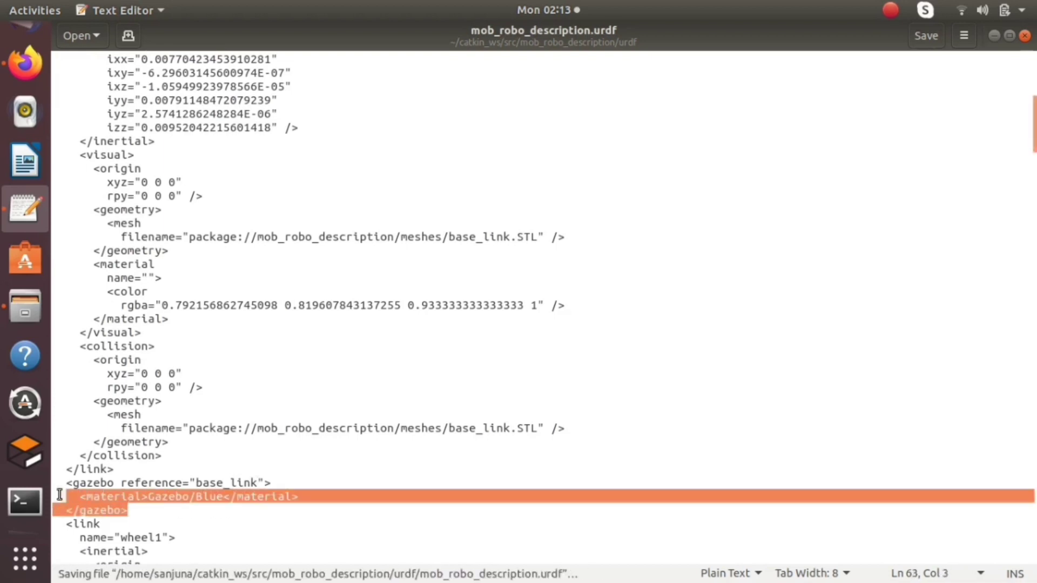
{"action": "right_click", "coordinate": [62, 495]}
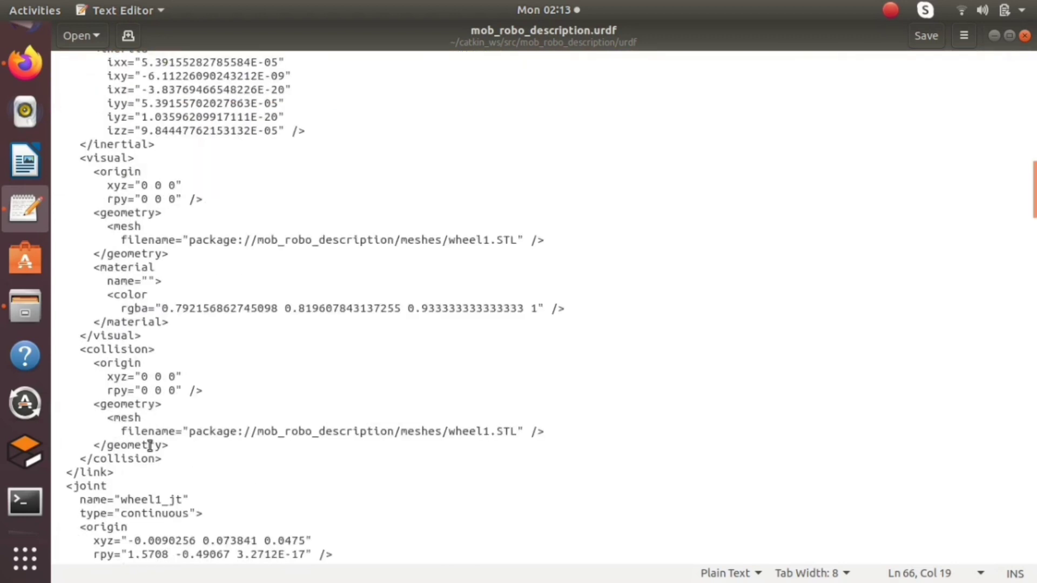
Add Gazebo/Black color blocks referencing wheel1 and wheel2
{"action": "left_click", "coordinate": [132, 465]}
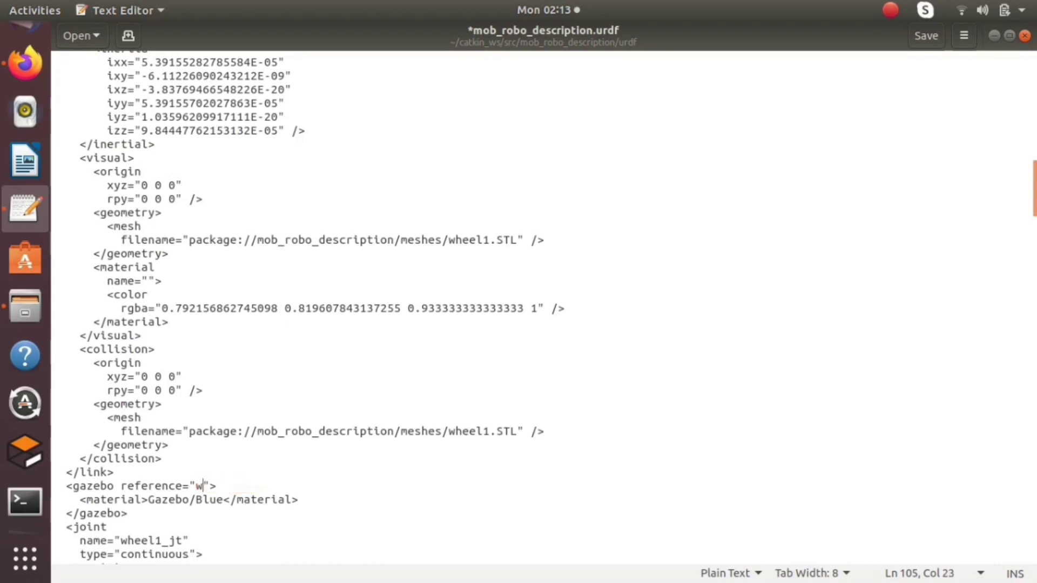
{"action": "type", "text": "heel1"}
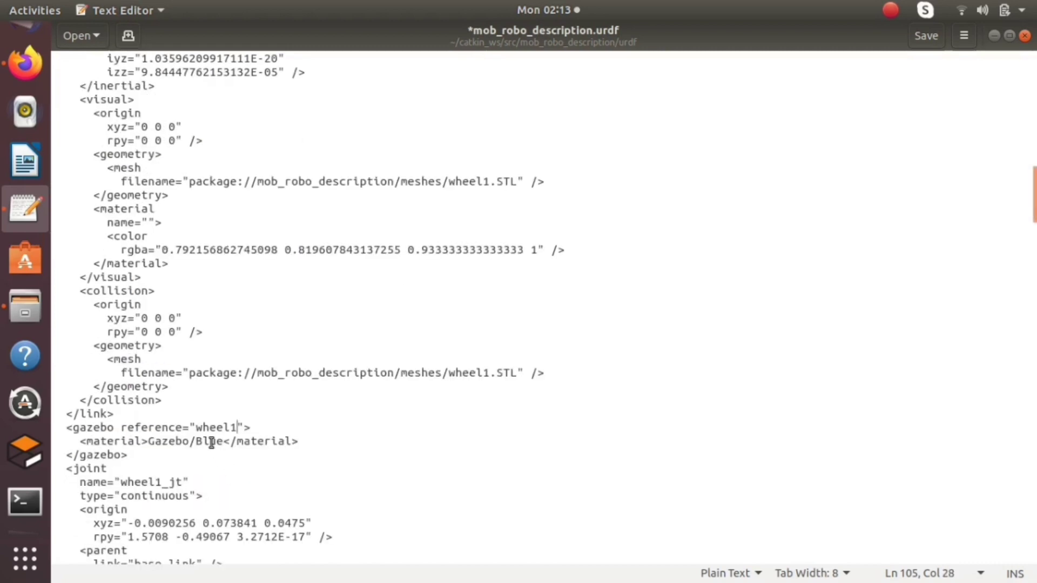
{"action": "double_click", "coordinate": [209, 441]}
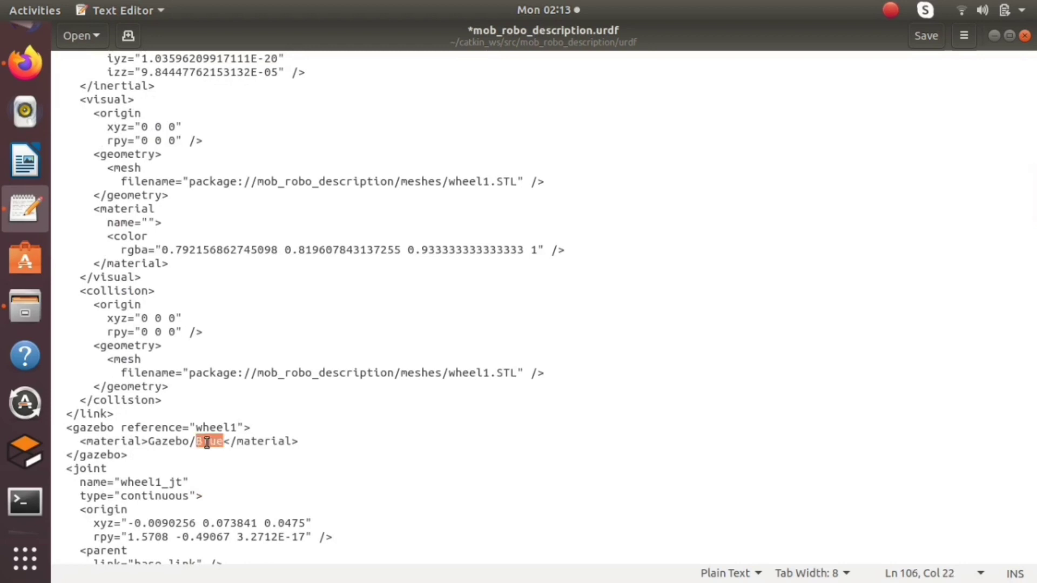
{"action": "type", "text": "Bl"}
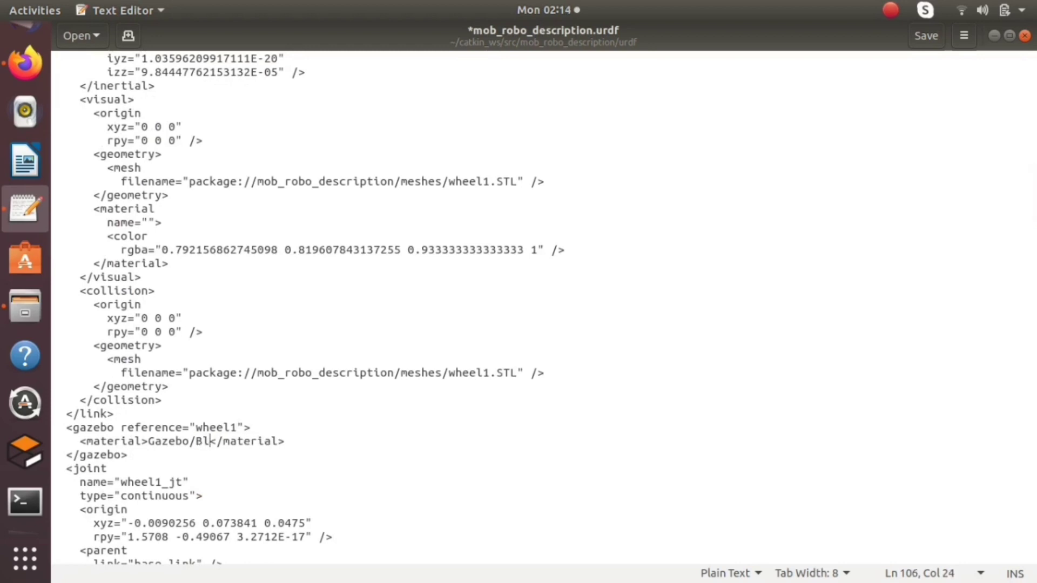
{"action": "type", "text": "ack"}
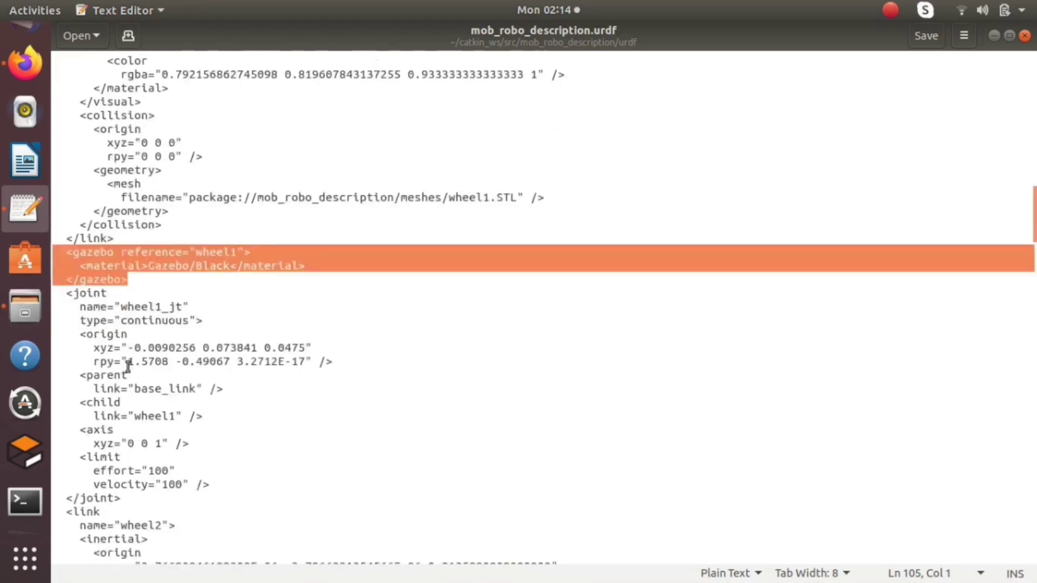
{"action": "double_click", "coordinate": [141, 292]}
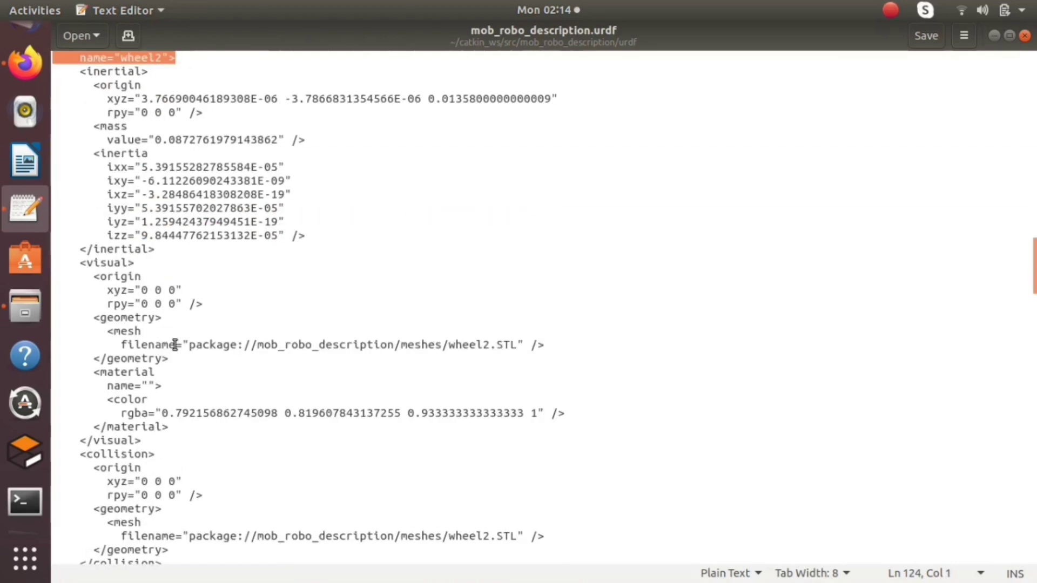
{"action": "scroll", "scroll_direction": "down", "scroll_amount": 3}
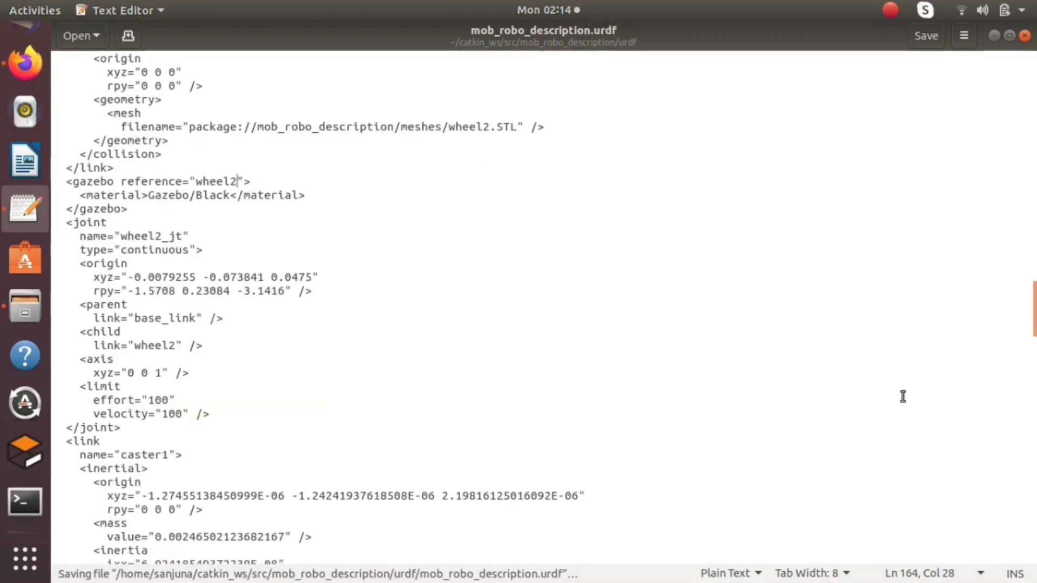
{"action": "scroll", "scroll_direction": "down", "scroll_amount": 3}
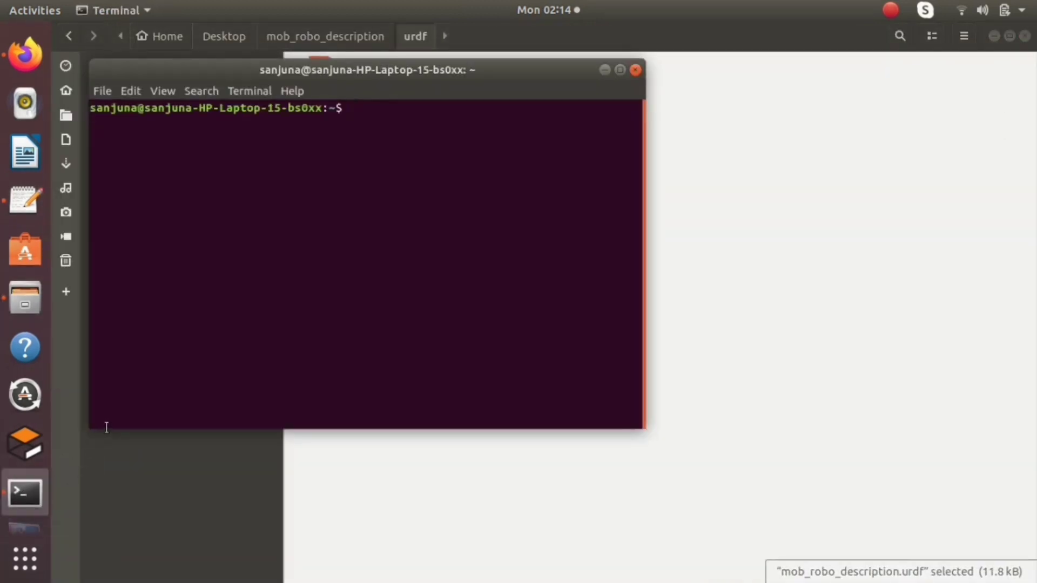
Run roslaunch mob_robo_description gazebo.launch, check the blue robot with black wheels, then stop it
{"action": "type", "text": "roslaunch"}
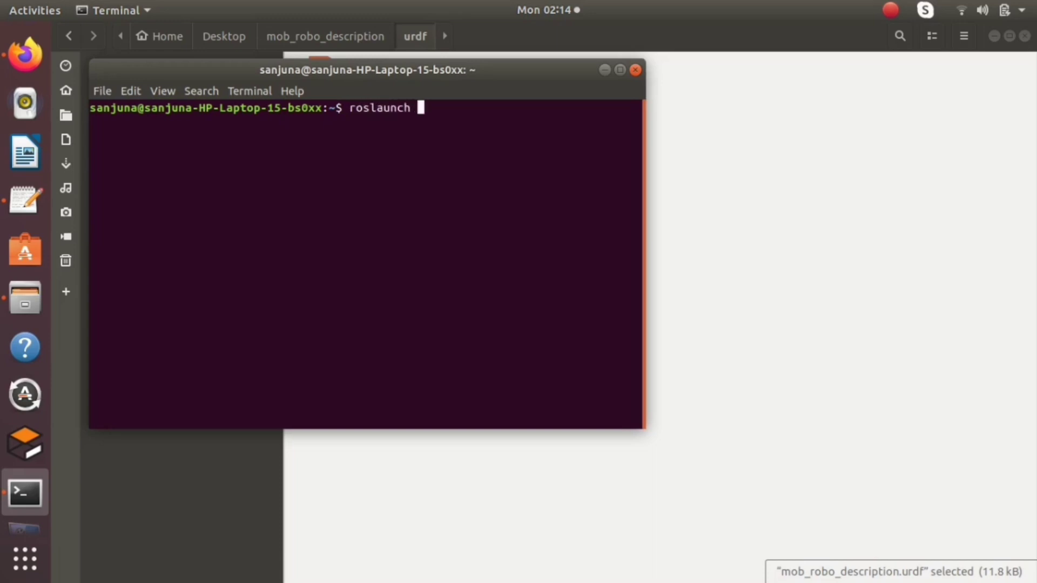
{"action": "type", "text": "mo"}
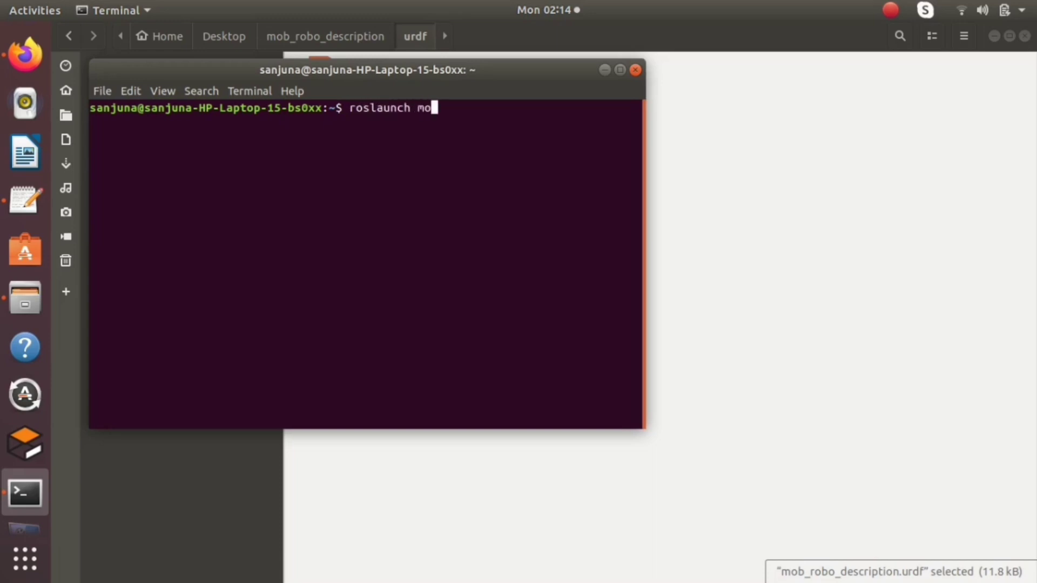
{"action": "type", "text": "b_robo_description"}
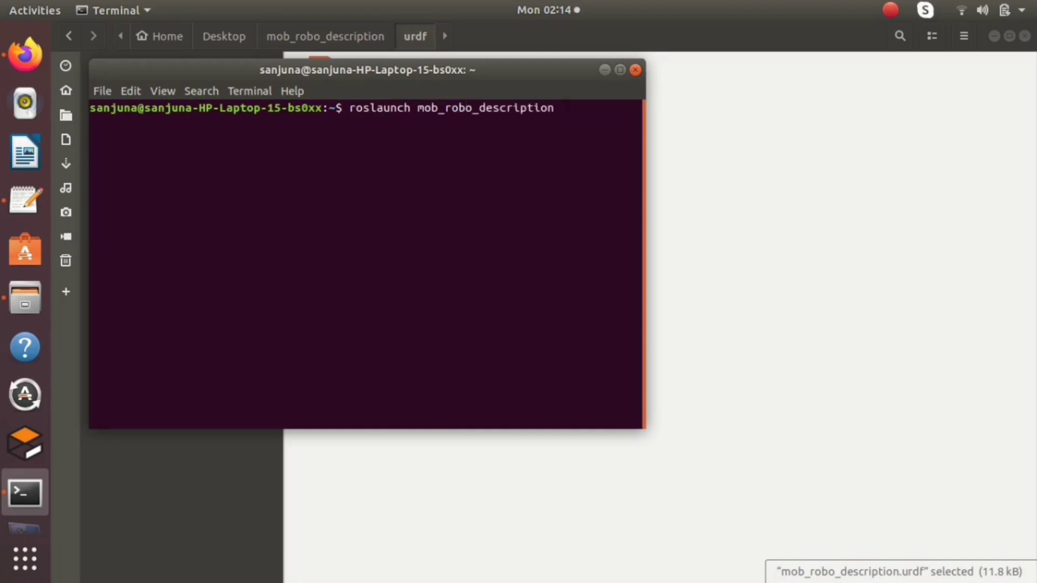
{"action": "type", "text": "gazebo.launch"}
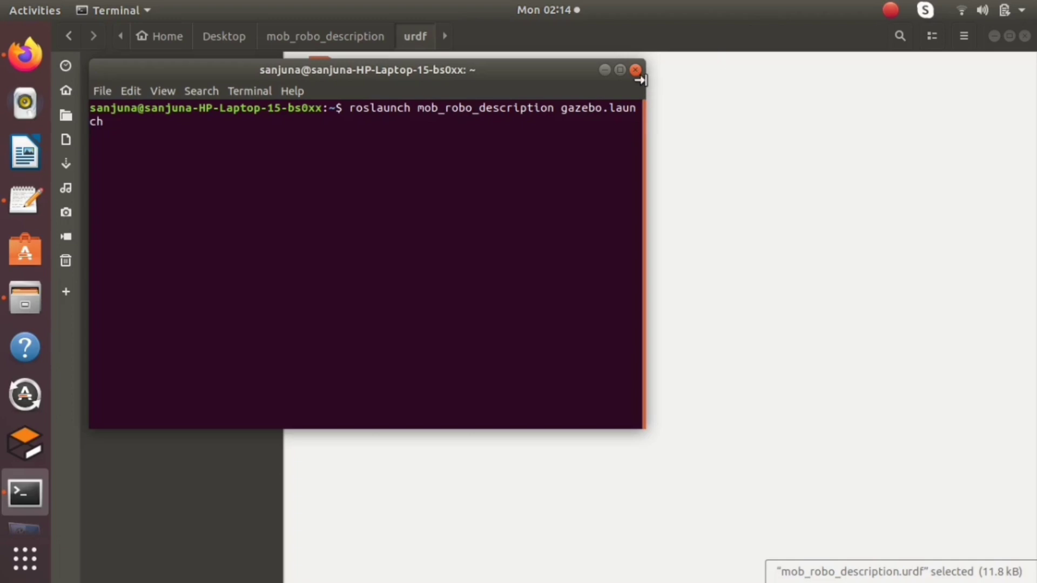
{"action": "key", "text": "Return"}
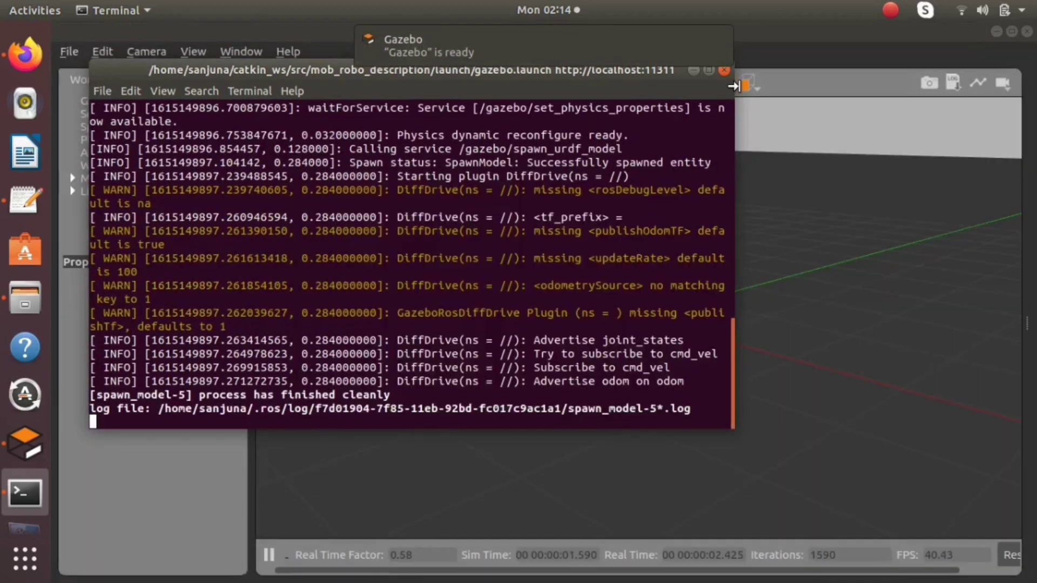
{"action": "left_click", "coordinate": [725, 70]}
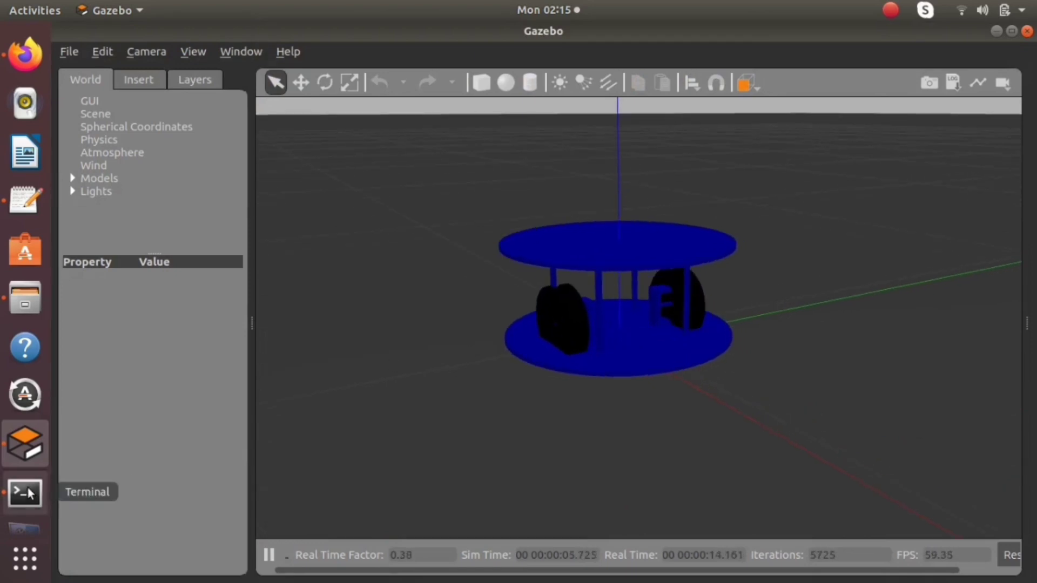
{"action": "left_click", "coordinate": [25, 492]}
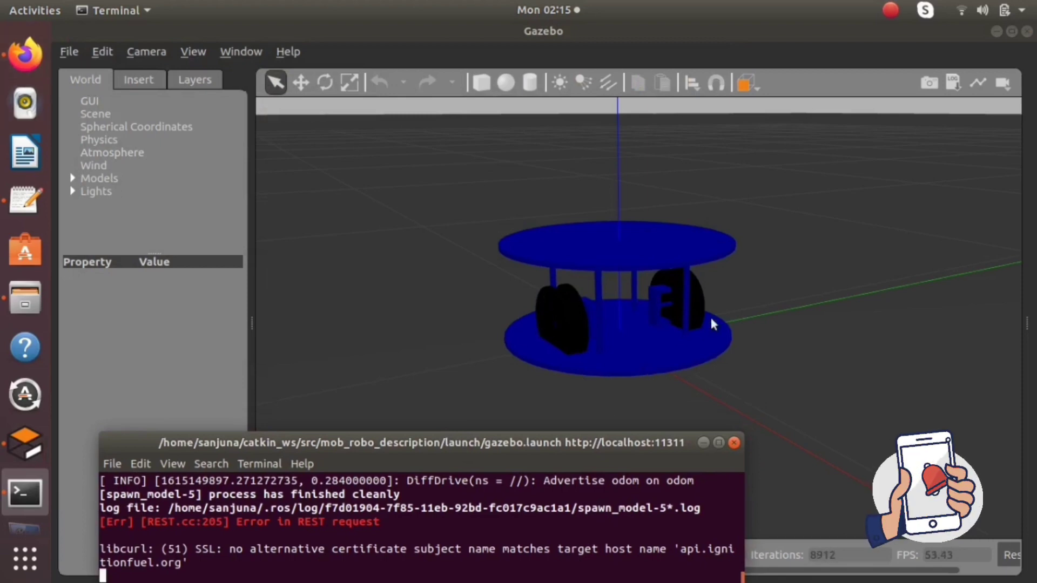
{"action": "mouse_move", "coordinate": [417, 395]}
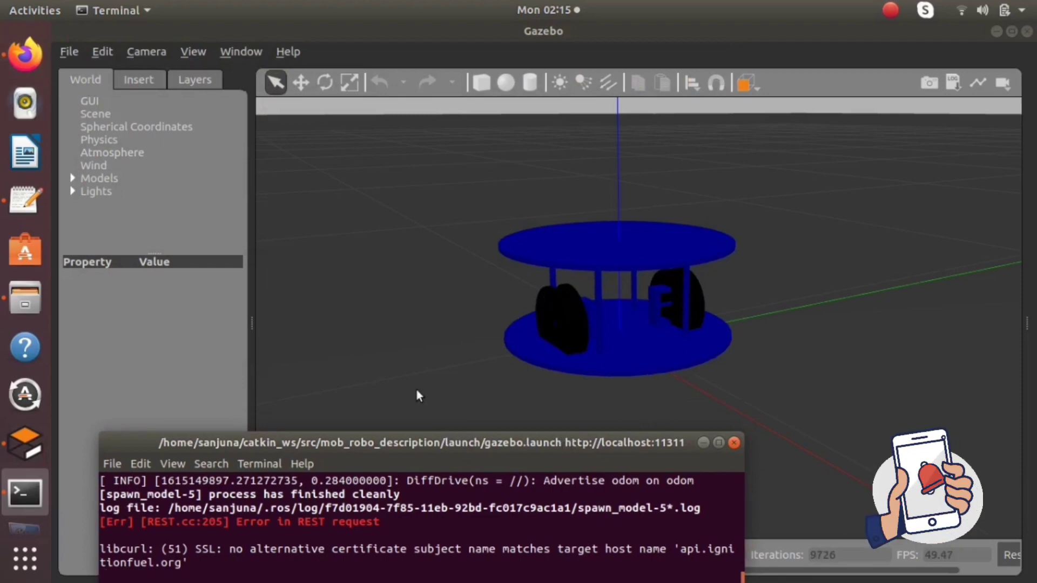
{"action": "key", "text": "ctrl+c"}
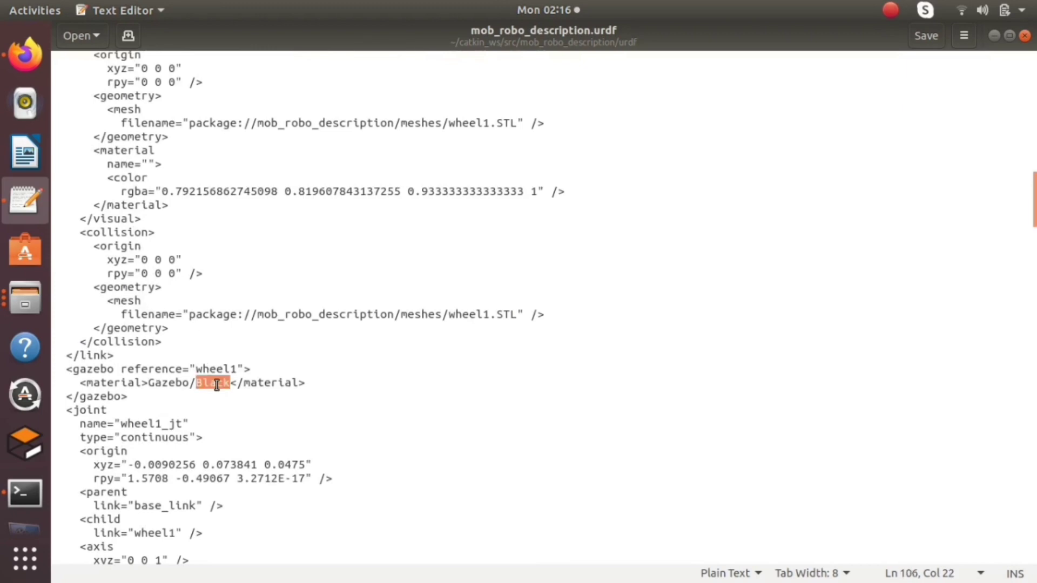
Set both wheel gazebo materials to Gazebo/Grey and save the URDF
{"action": "type", "text": "Grey"}
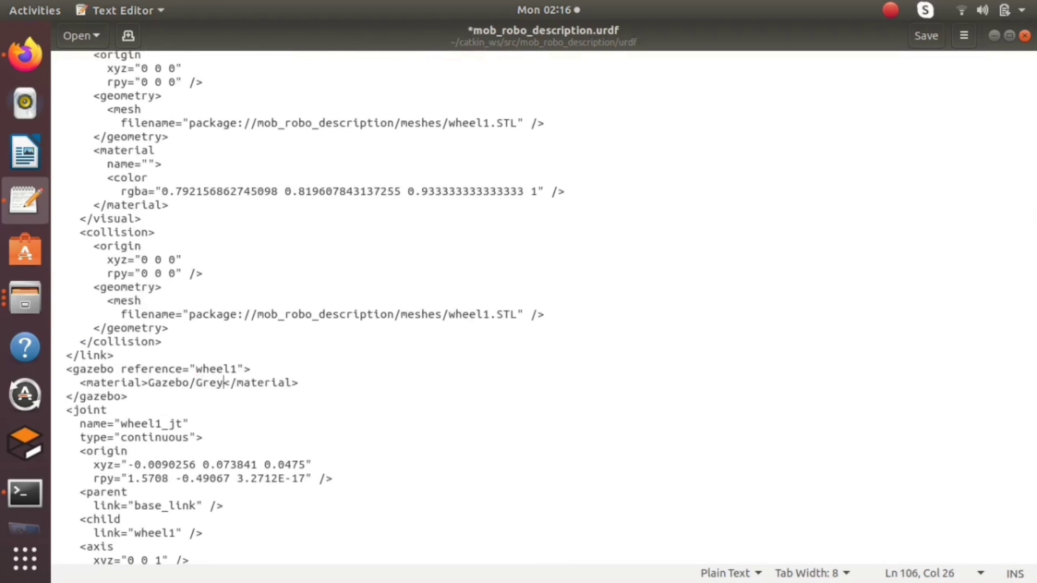
{"action": "key", "text": "ctrl+s"}
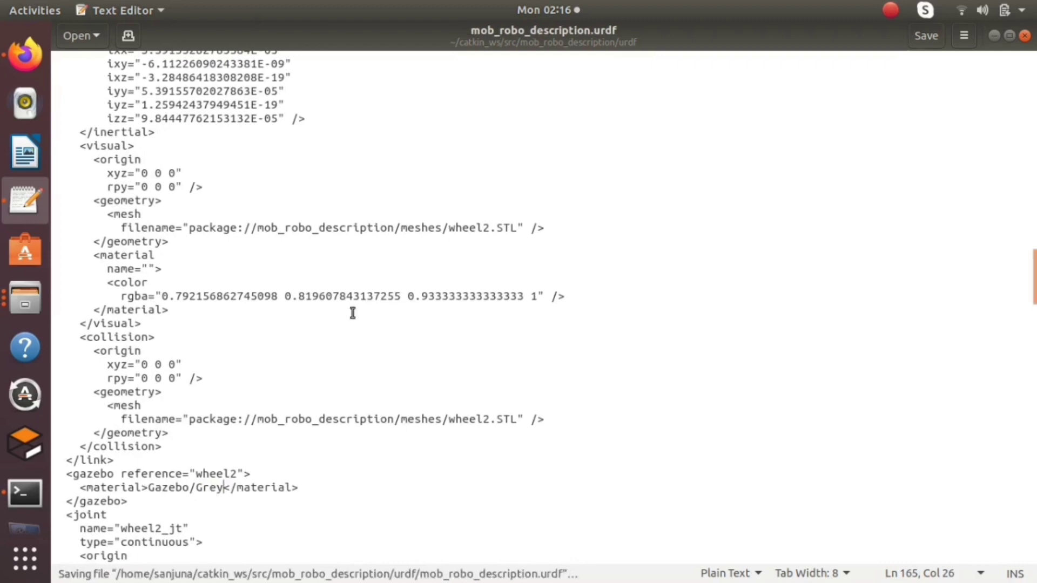
{"action": "left_click", "coordinate": [24, 297]}
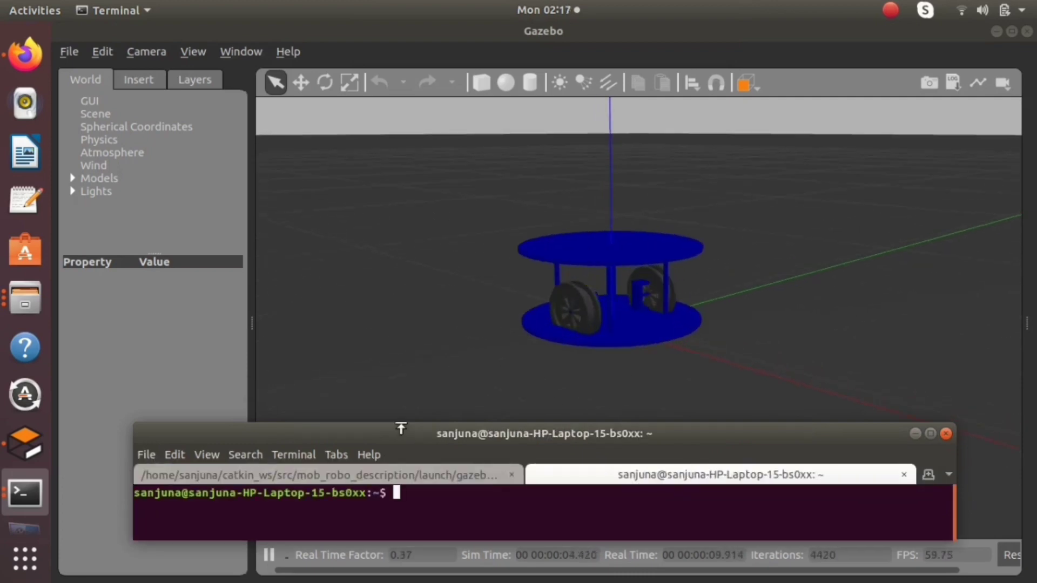
Make the new terminal window taller, then return to the web browser
{"action": "left_click_drag", "start_coordinate": [545, 434], "coordinate": [545, 242]}
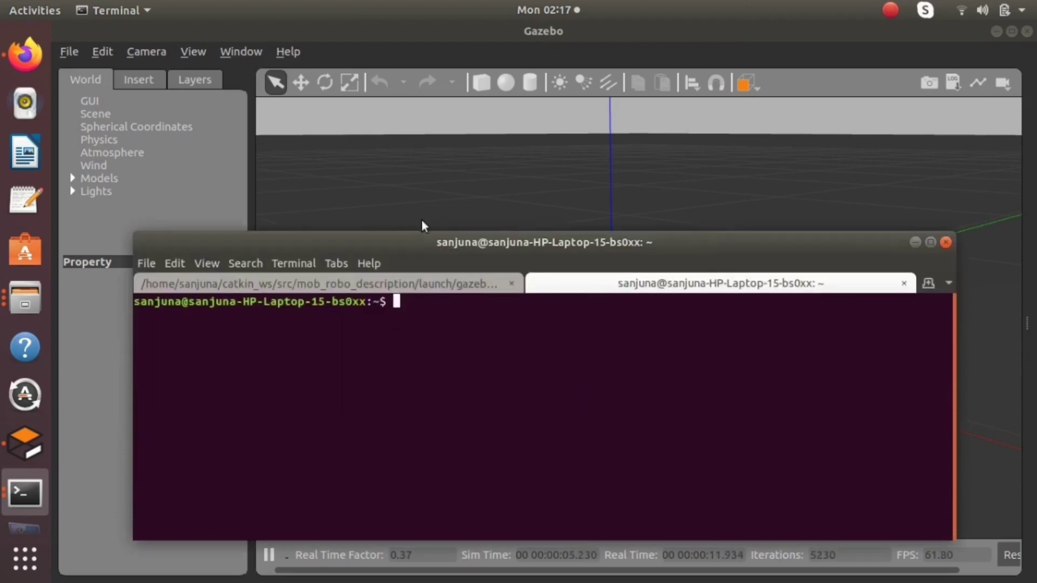
{"action": "mouse_move", "coordinate": [65, 36]}
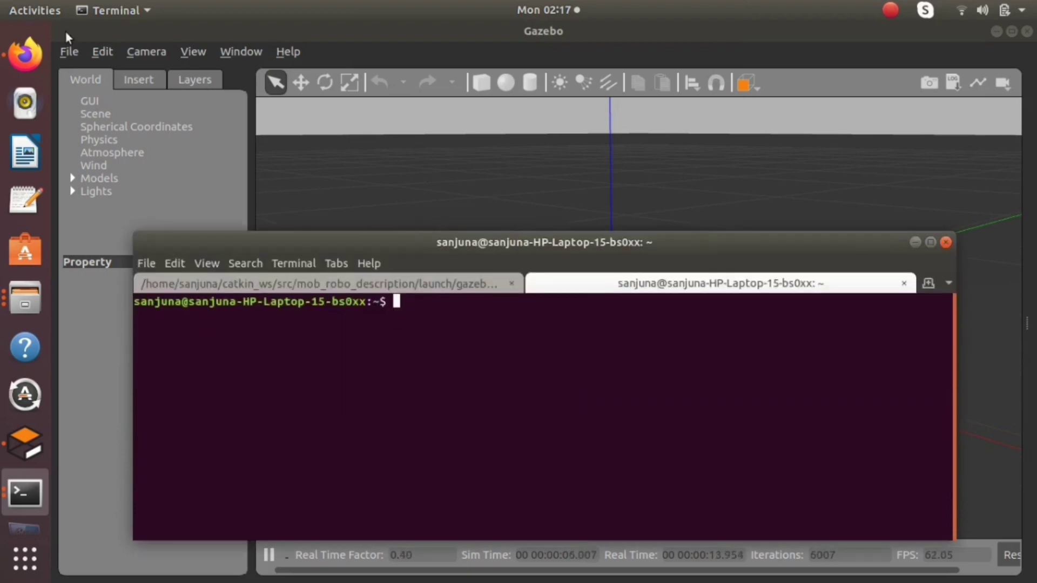
{"action": "left_click", "coordinate": [25, 63]}
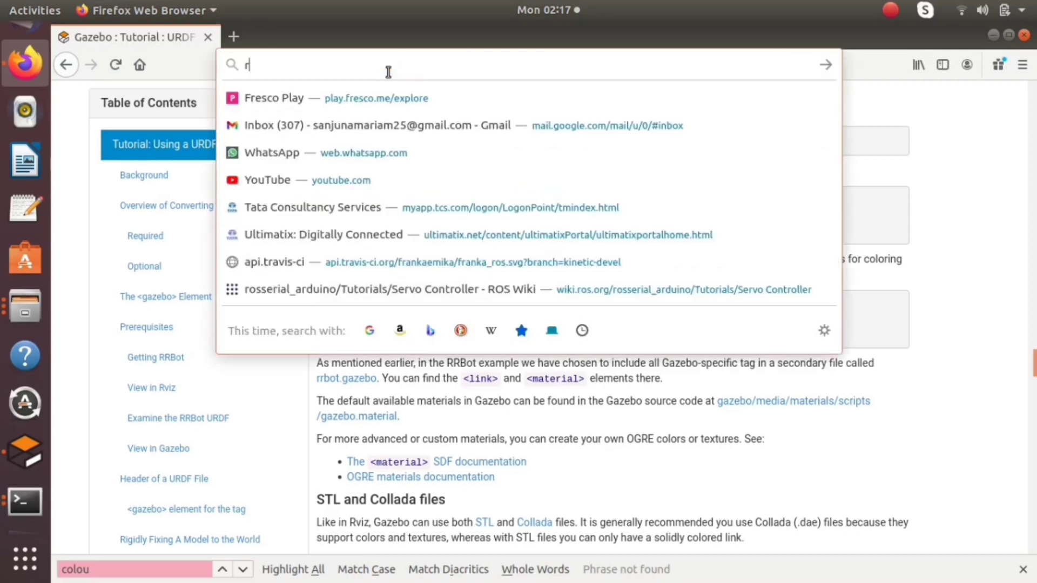
Search for the teleop_twist_keyboard ROS Wiki page and show its melodic instructions
{"action": "type", "text": "os wiki kea"}
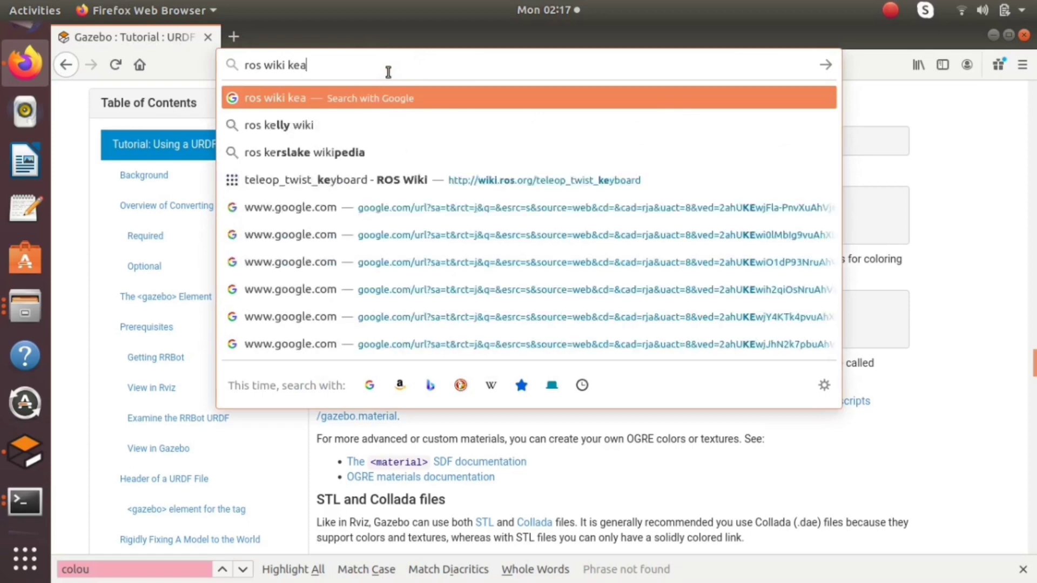
{"action": "type", "text": "yb"}
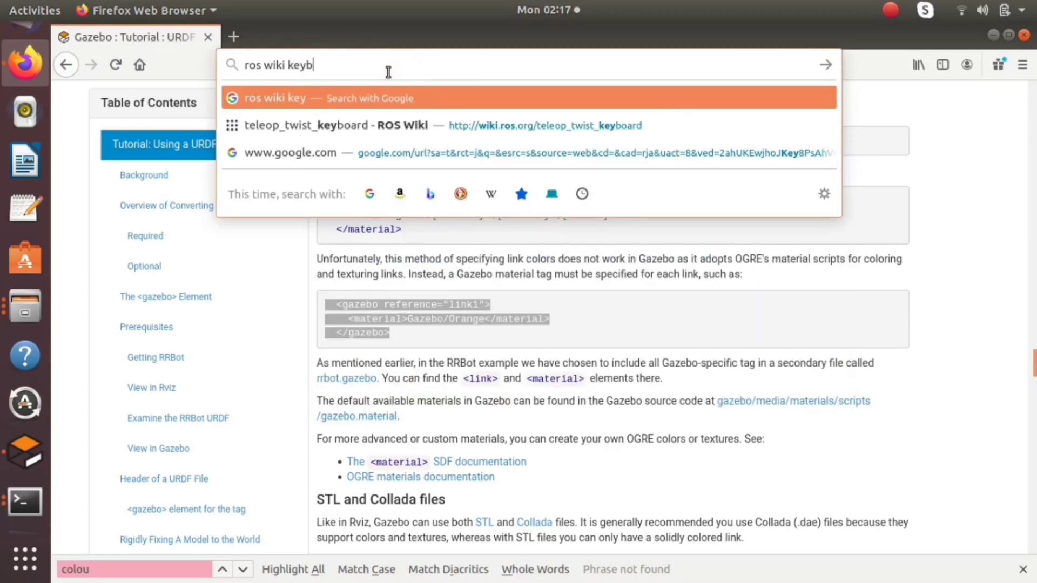
{"action": "type", "text": "oard"}
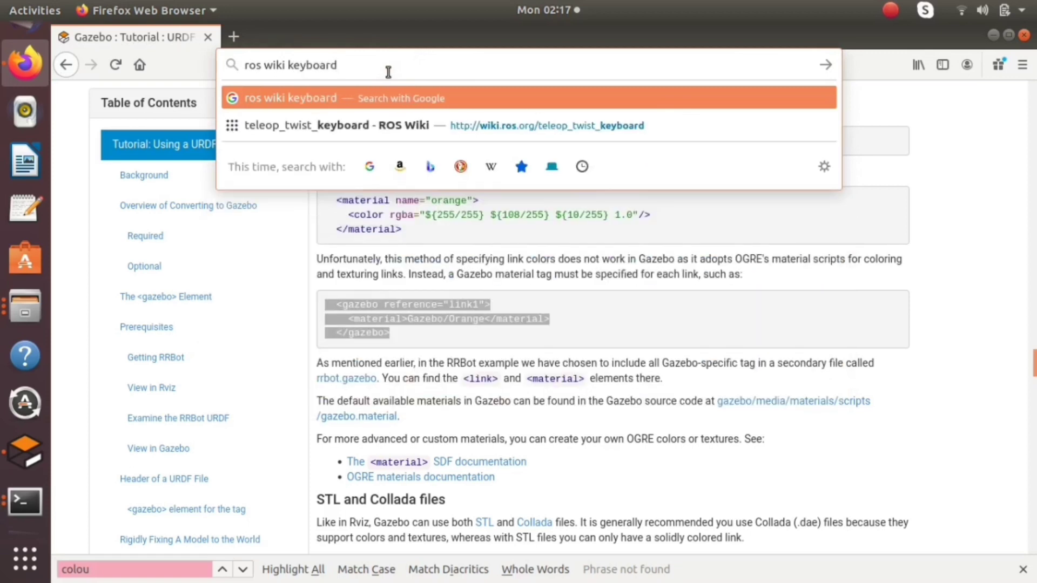
{"action": "left_click", "coordinate": [339, 124]}
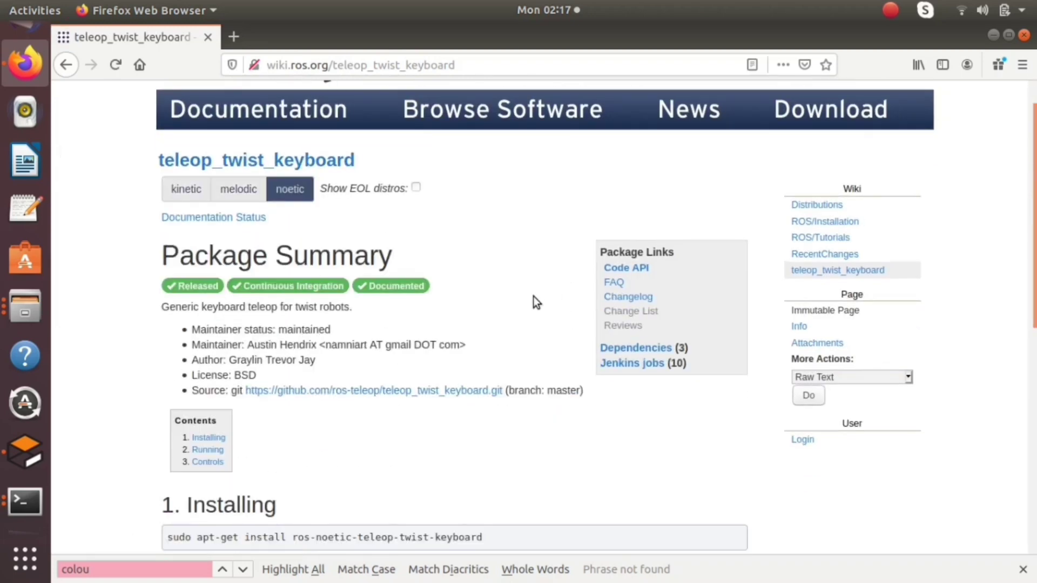
{"action": "scroll", "scroll_direction": "down", "scroll_amount": 3}
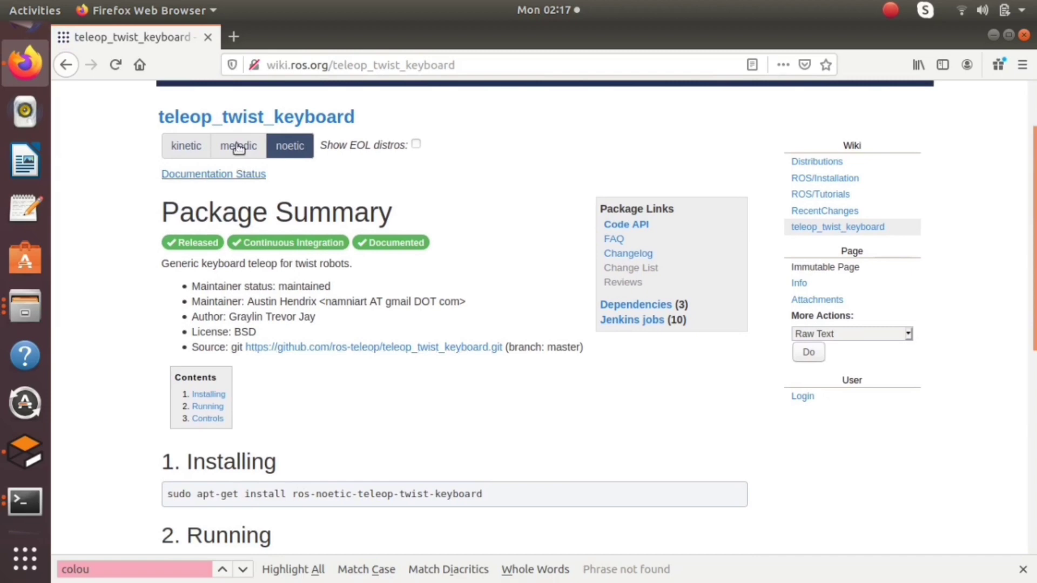
{"action": "left_click", "coordinate": [238, 145]}
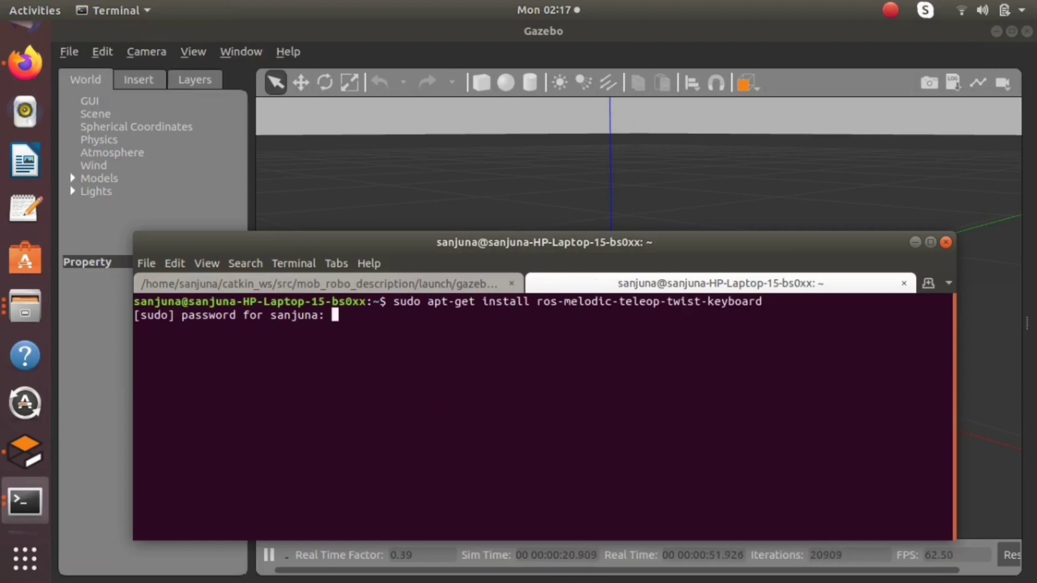
Install ros-melodic-teleop-twist-keyboard, then enter 'rosrun teleop_twist_keyboard teleop_twist_keyboard.py' at the prompt
{"action": "key", "text": "Return"}
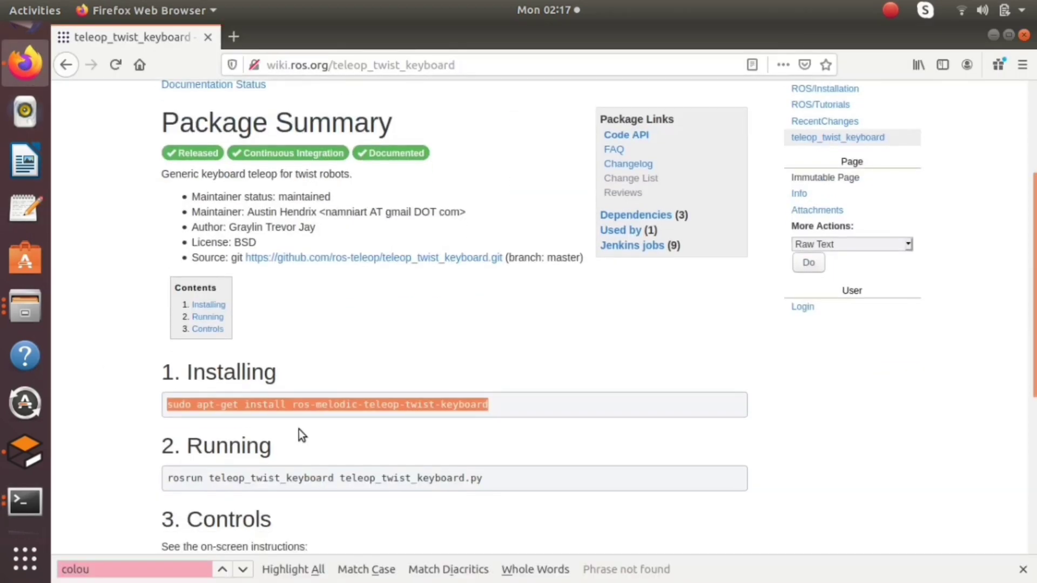
{"action": "scroll", "scroll_direction": "down", "scroll_amount": 3}
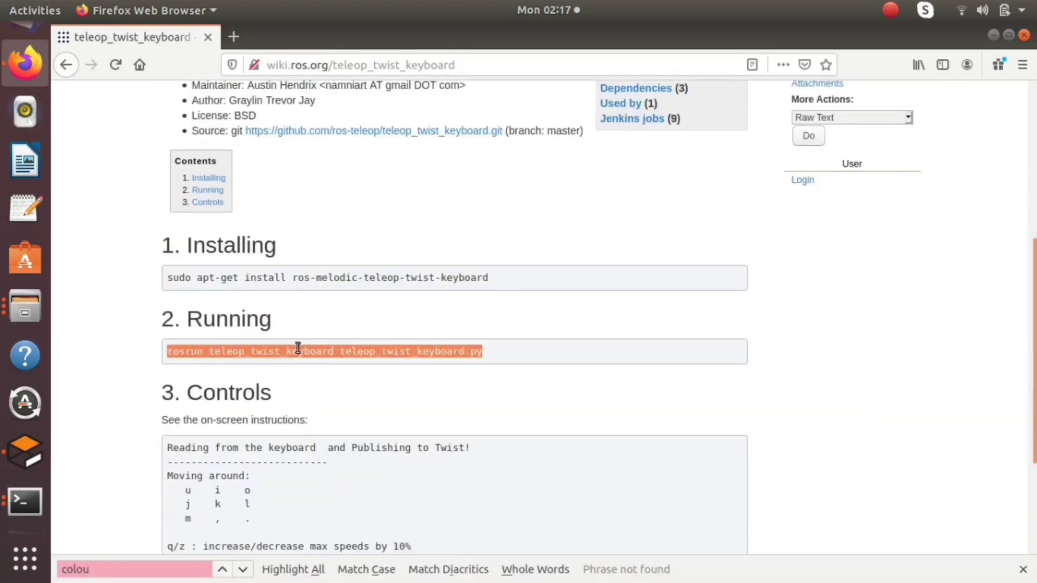
{"action": "scroll", "scroll_direction": "down", "scroll_amount": 3}
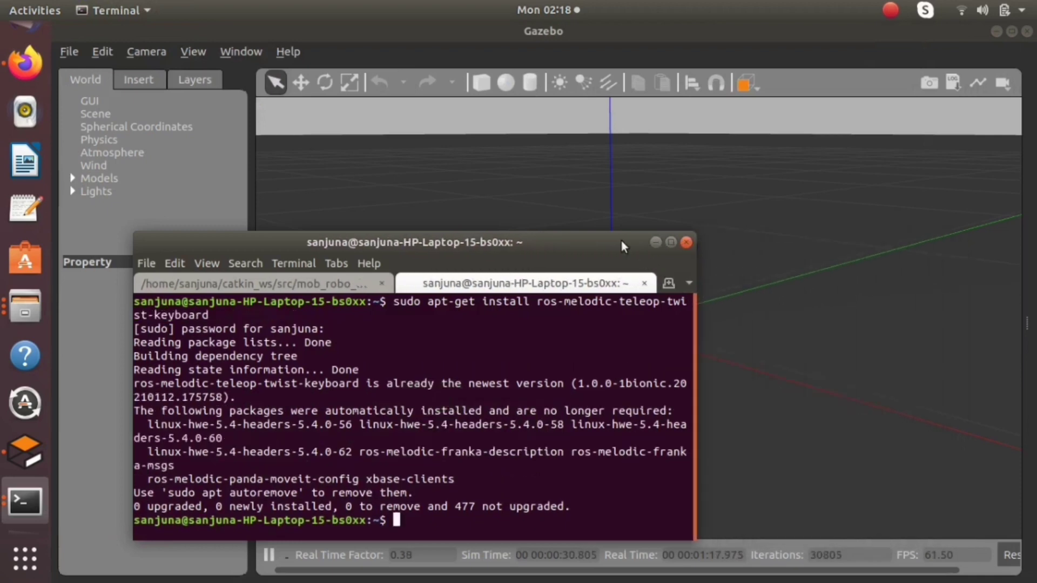
{"action": "type", "text": "rosrun teleop_twist_keyboard teleop_twist_keyboard.py"}
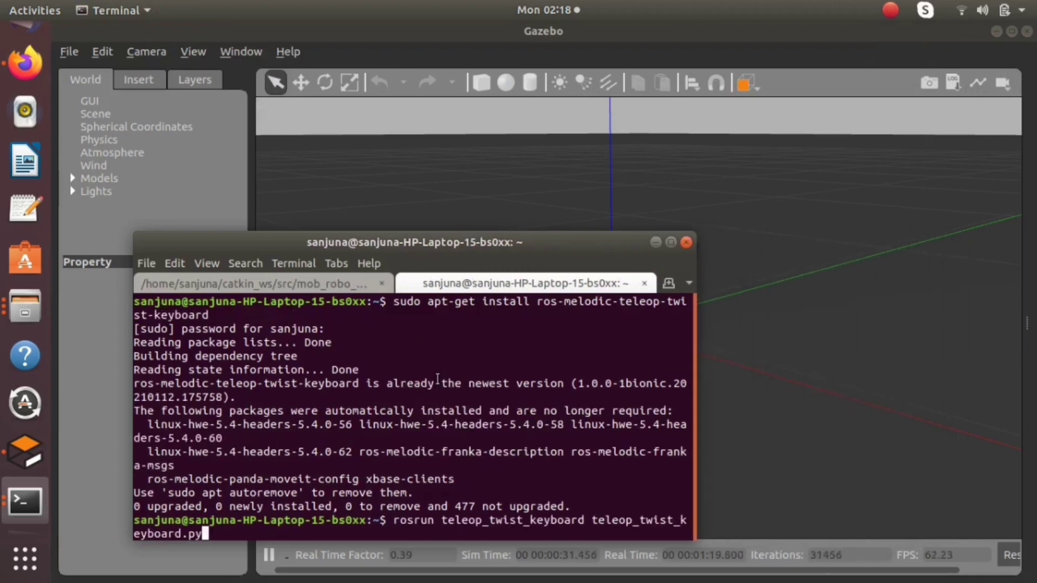